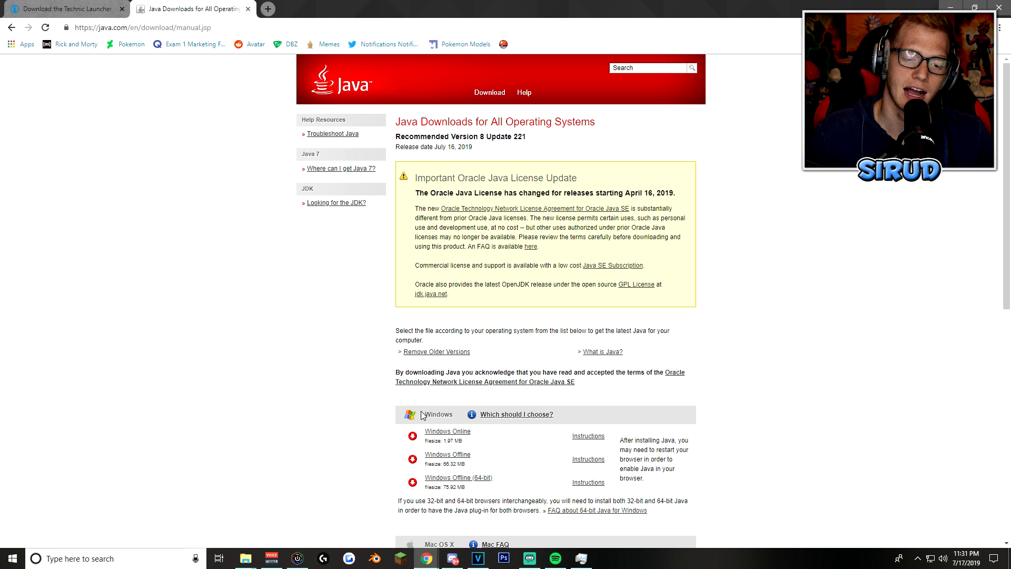
{"action": "mouse_move", "coordinate": [157, 69]}
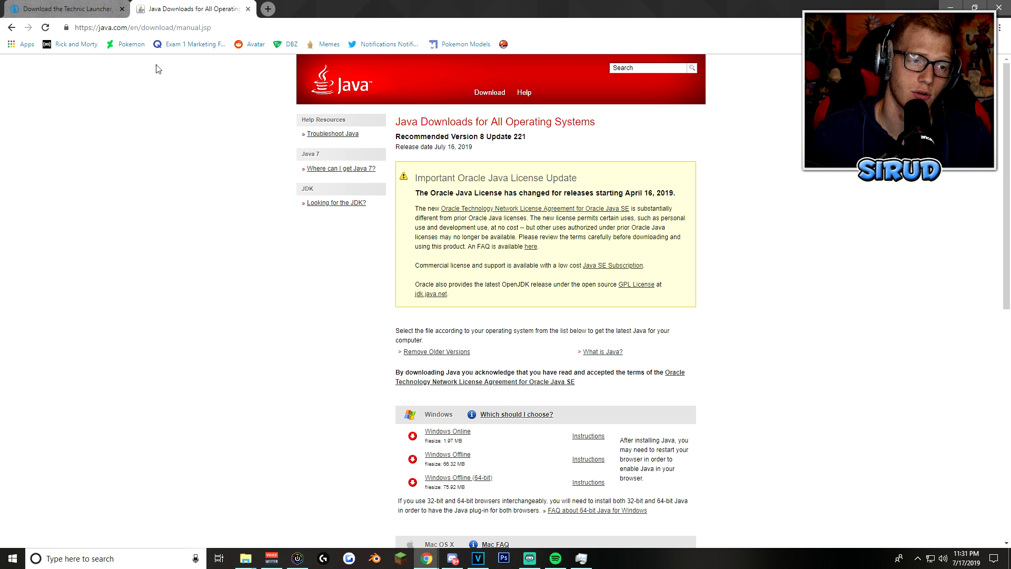
Step: Switch from the Java downloads page to the 'Download the Technic Launcher' browser tab
{"action": "left_click", "coordinate": [65, 8]}
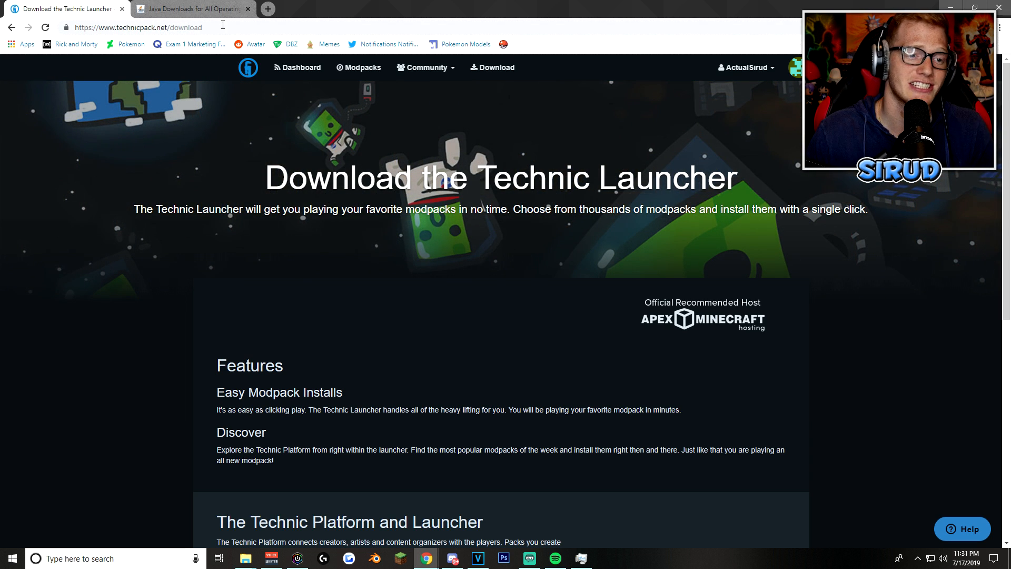
{"action": "scroll", "scroll_direction": "down", "scroll_amount": 3}
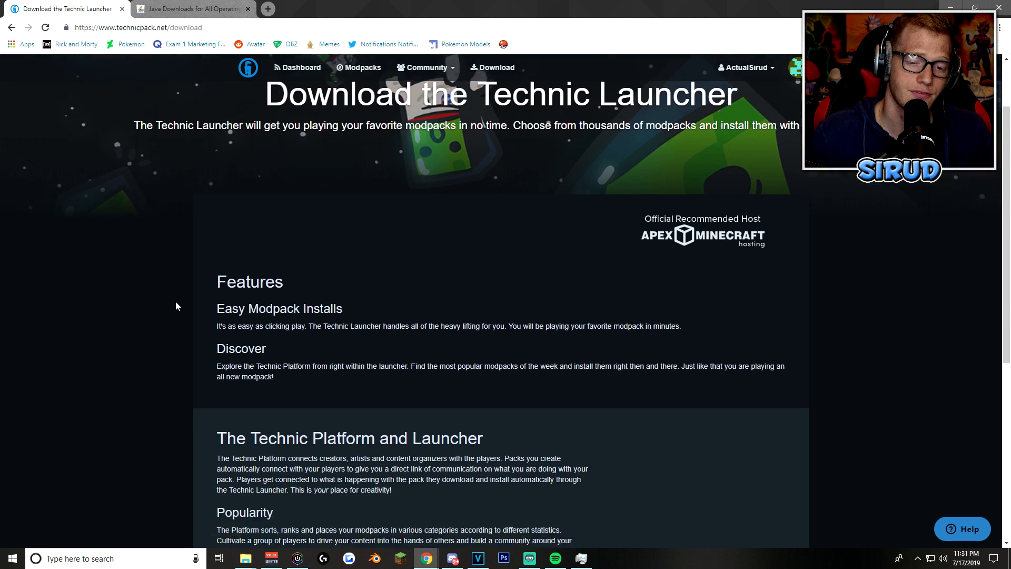
{"action": "scroll", "scroll_direction": "down", "scroll_amount": 3}
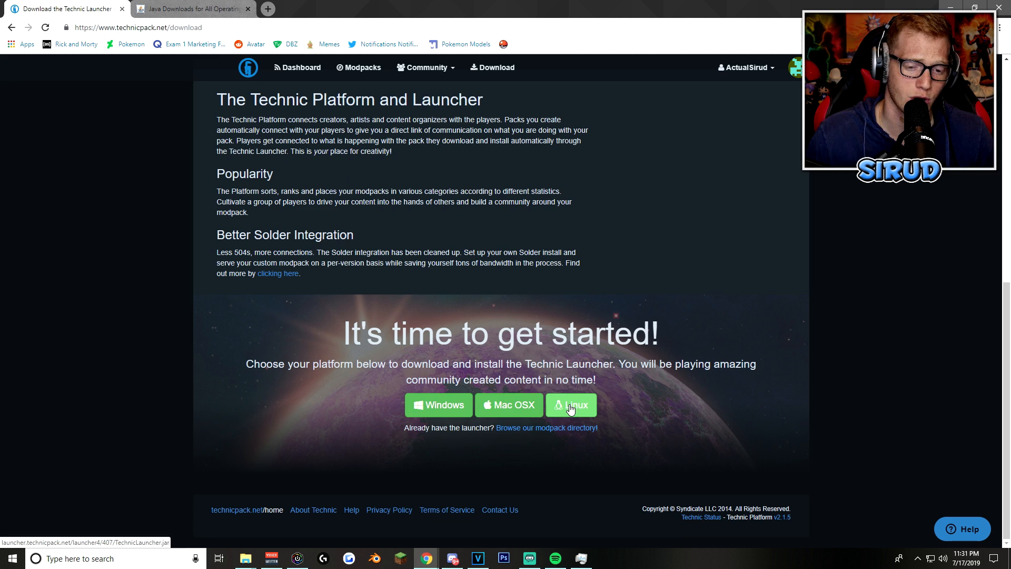
{"action": "mouse_move", "coordinate": [623, 309]}
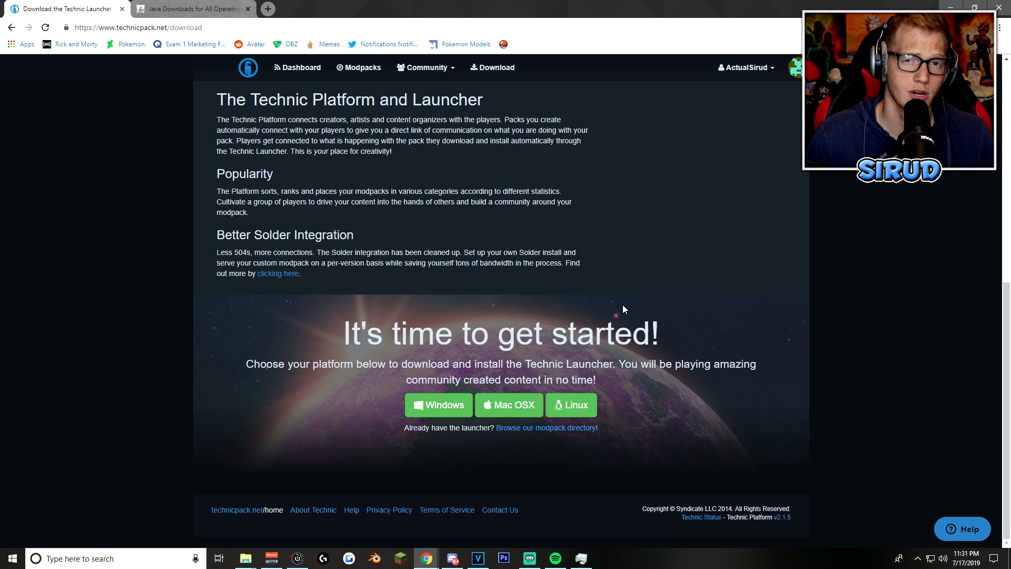
{"action": "mouse_move", "coordinate": [576, 400]}
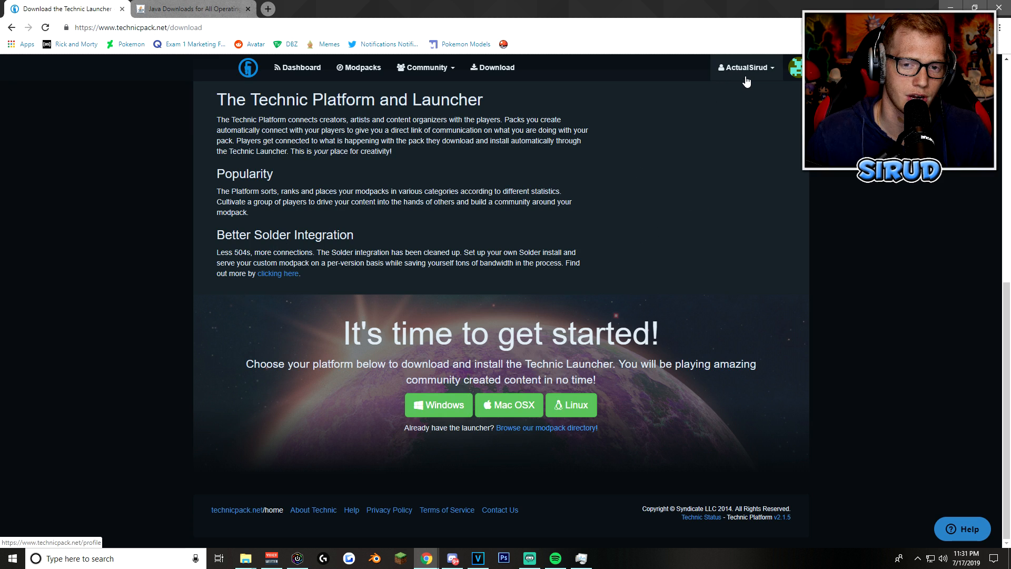
{"action": "left_click", "coordinate": [746, 67]}
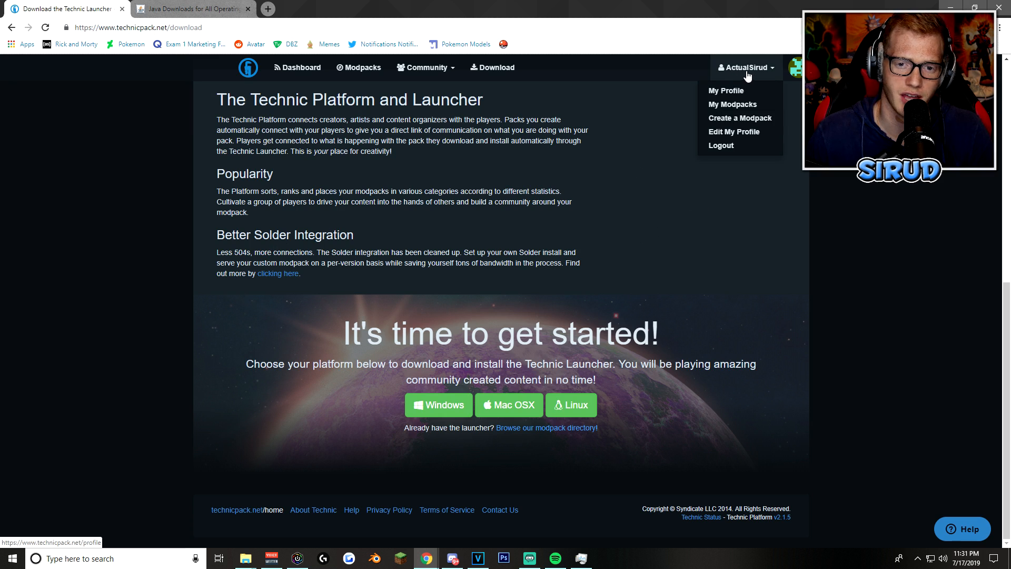
{"action": "left_click", "coordinate": [638, 100]}
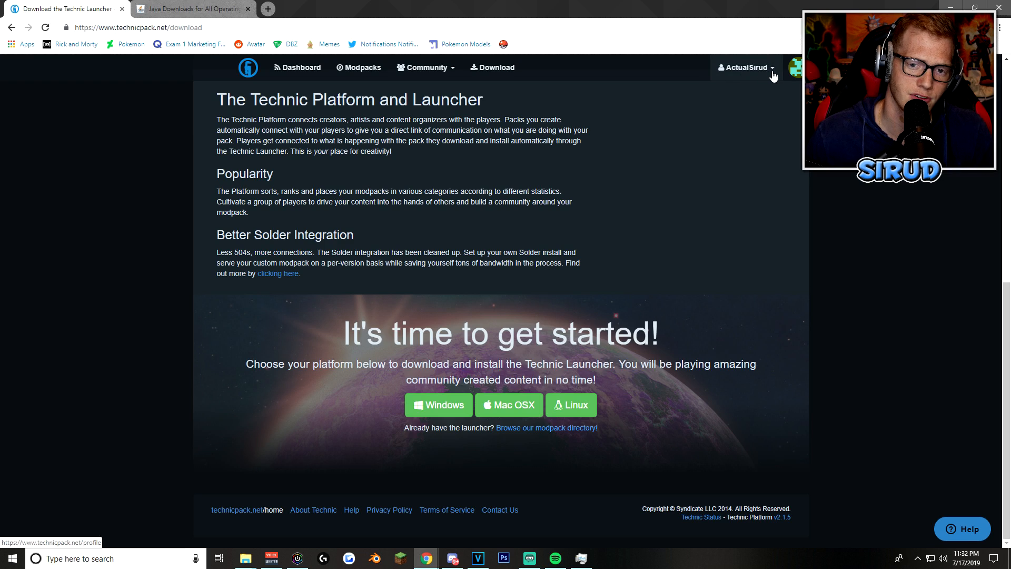
{"action": "left_click", "coordinate": [745, 67]}
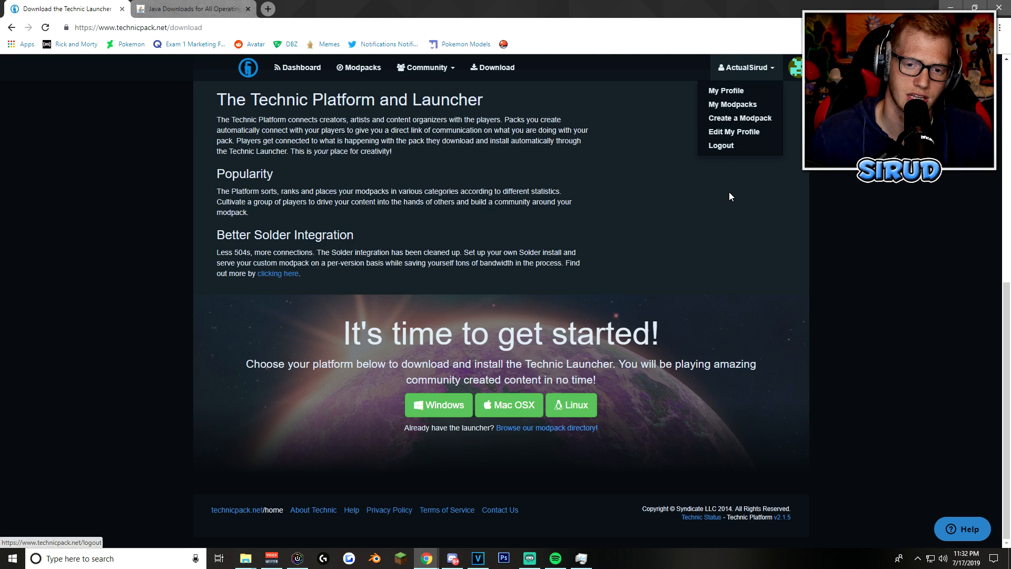
{"action": "left_click", "coordinate": [744, 66]}
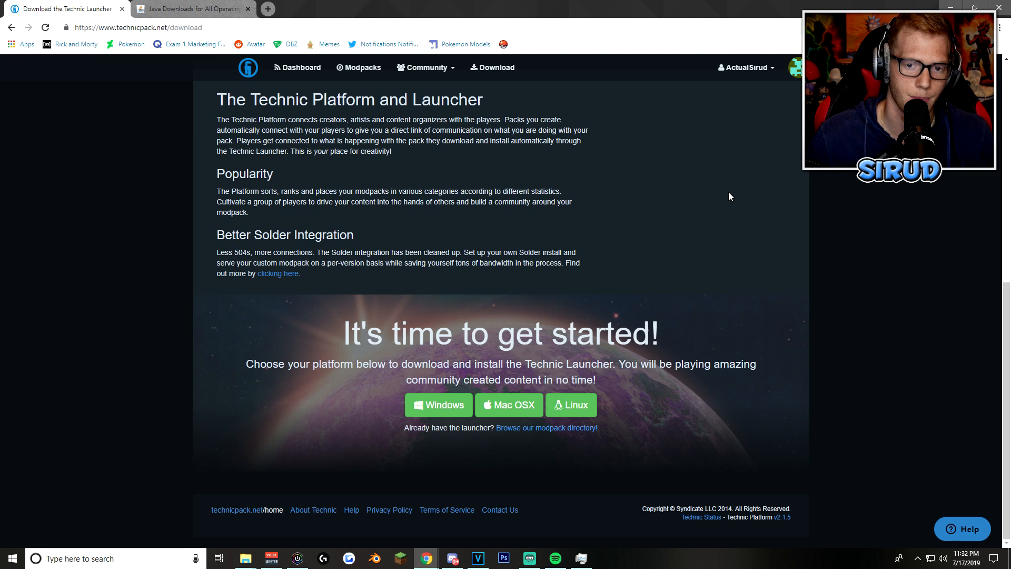
{"action": "mouse_move", "coordinate": [643, 177]}
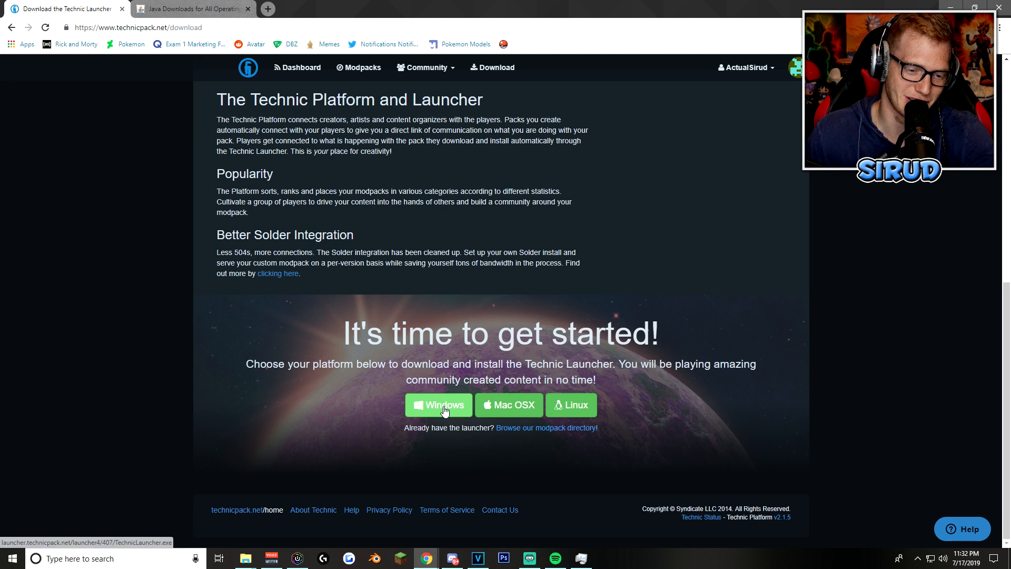
Step: Download the Windows Technic Launcher, keep it past the warning, and open the file
{"action": "left_click", "coordinate": [438, 405]}
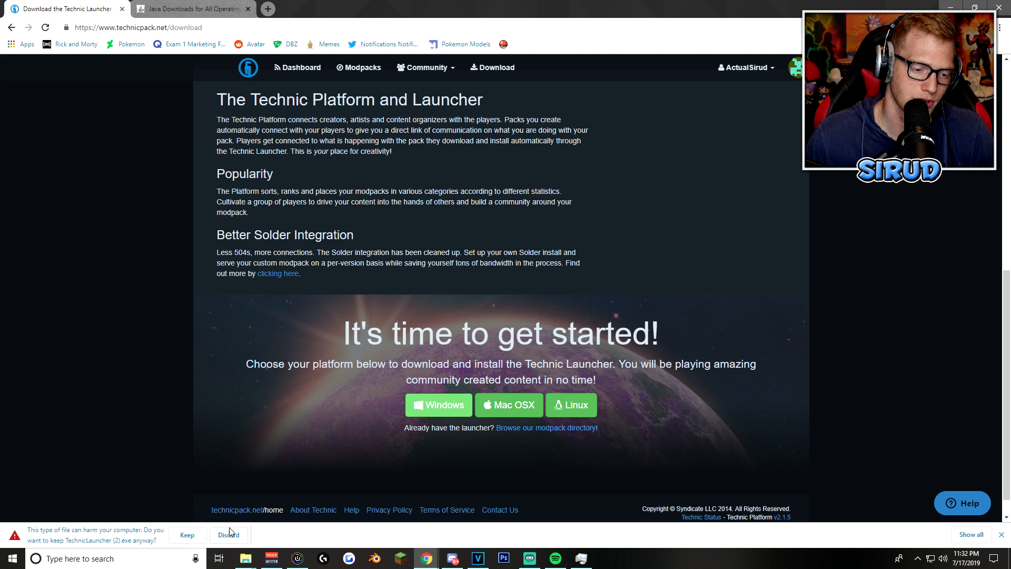
{"action": "left_click", "coordinate": [187, 534]}
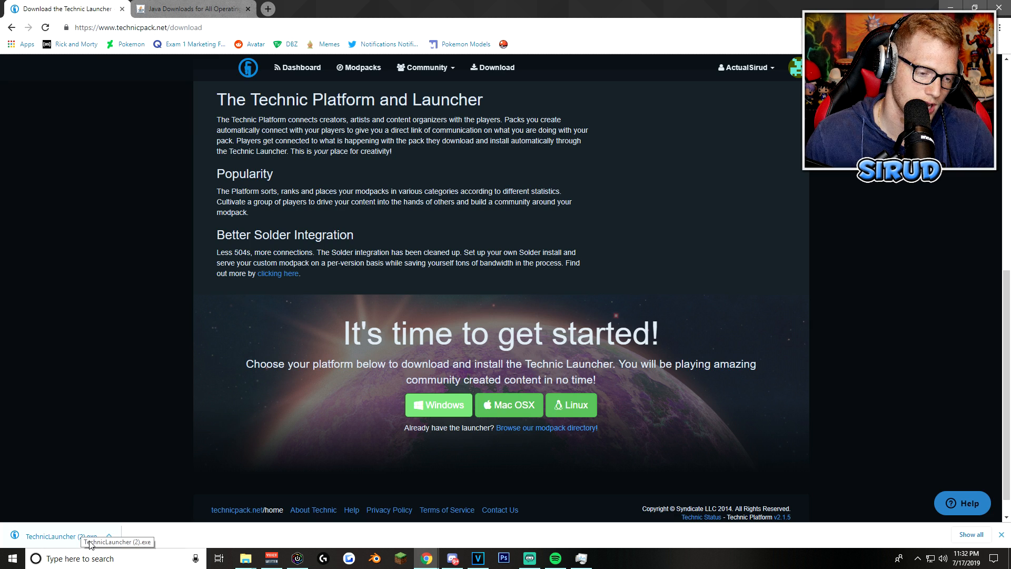
{"action": "mouse_move", "coordinate": [135, 474]}
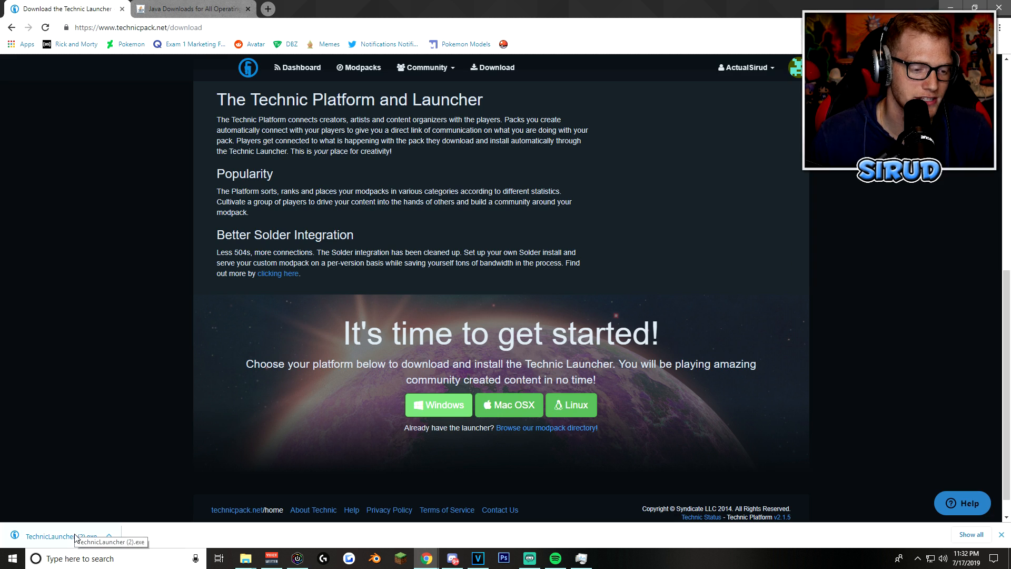
{"action": "left_click", "coordinate": [51, 536]}
{"action": "type", "text": "tech"}
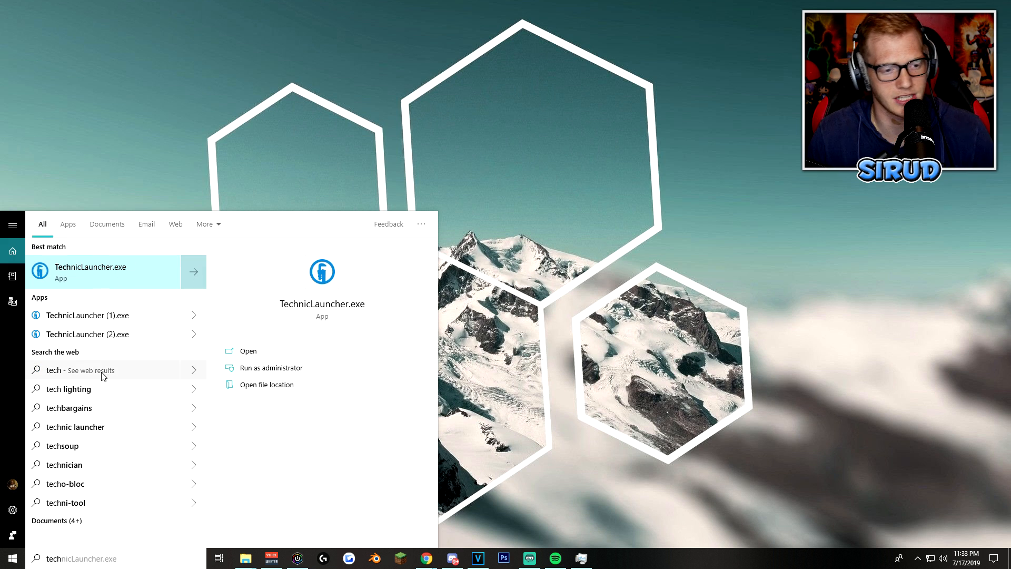
Step: Start TechnicLauncher.exe from the Start menu search results
{"action": "left_click", "coordinate": [103, 271]}
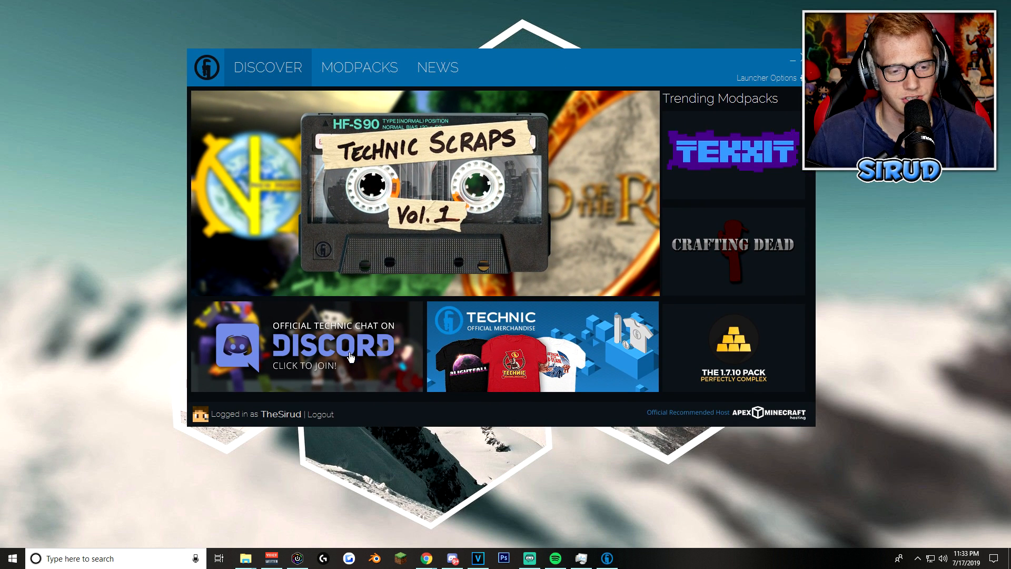
{"action": "mouse_move", "coordinate": [348, 422]}
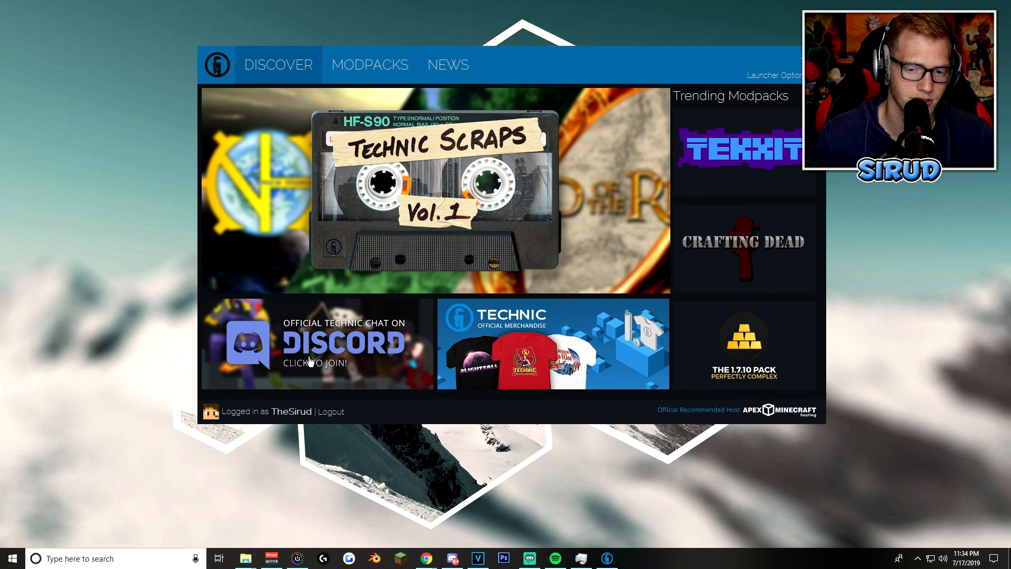
{"action": "mouse_move", "coordinate": [632, 95]}
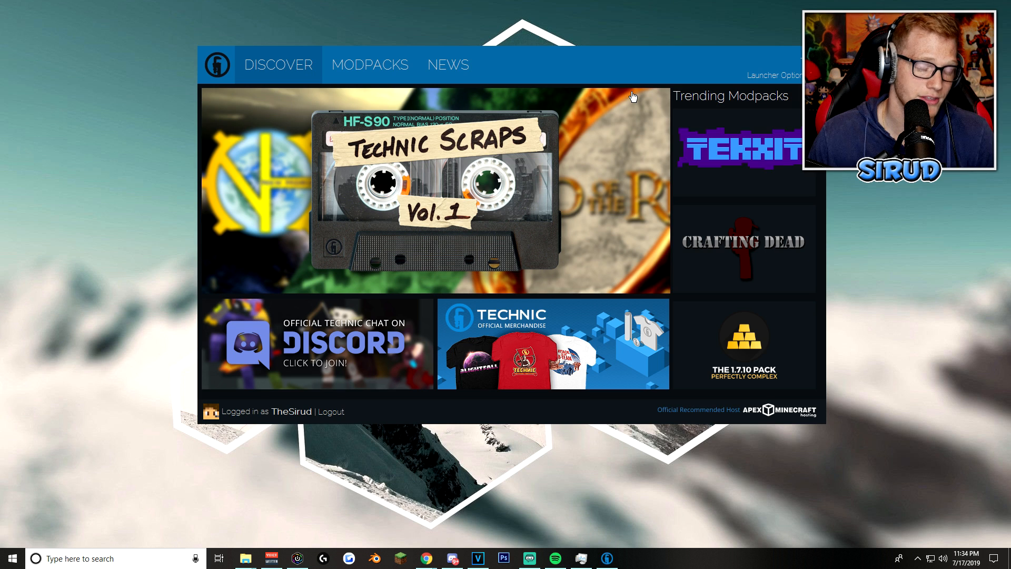
Step: Check Launcher Options Java Settings: 64-bit Java 1.8.0_221 and 4 GB memory
{"action": "left_click", "coordinate": [773, 74]}
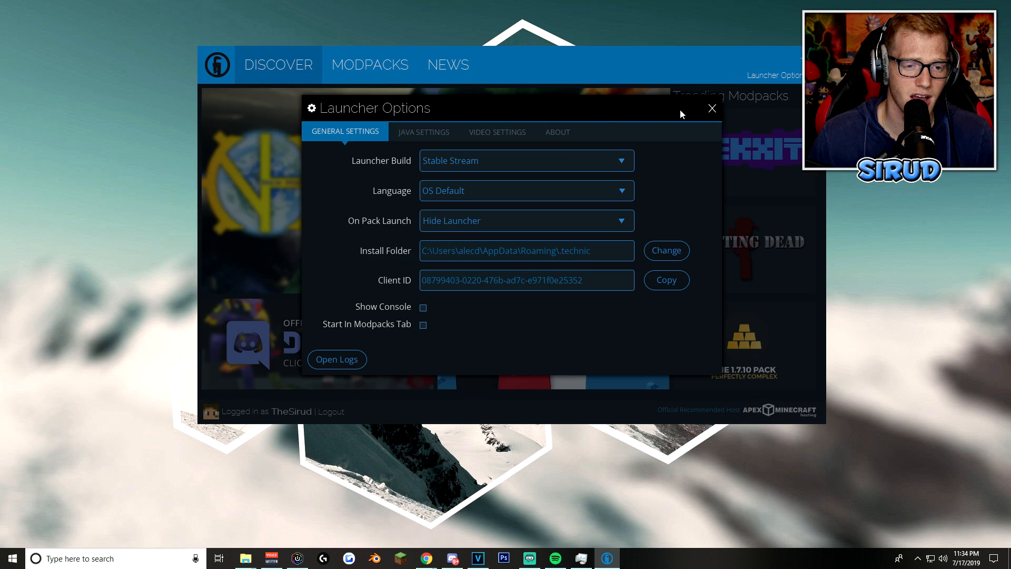
{"action": "left_click", "coordinate": [423, 132]}
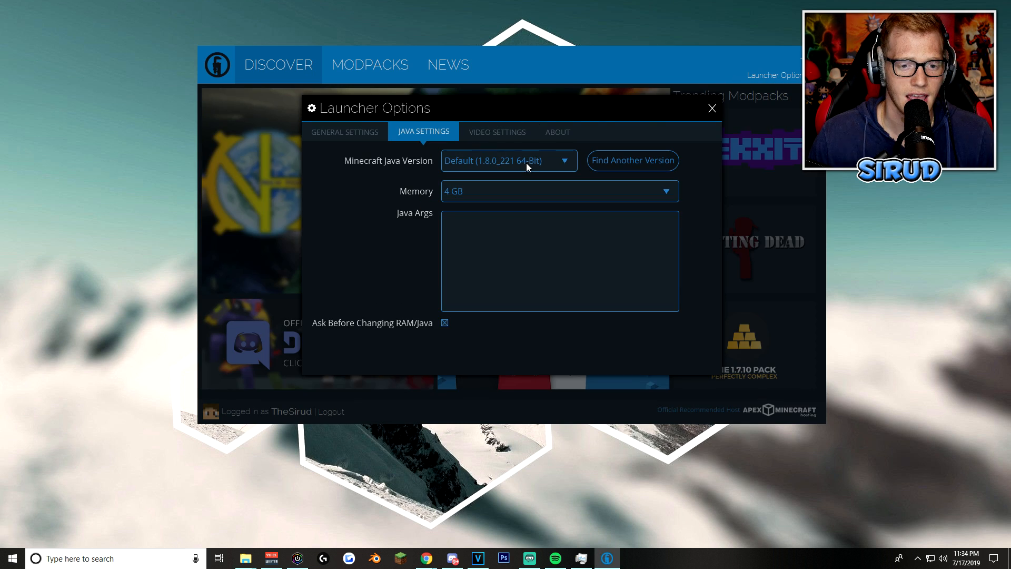
{"action": "left_click", "coordinate": [509, 160]}
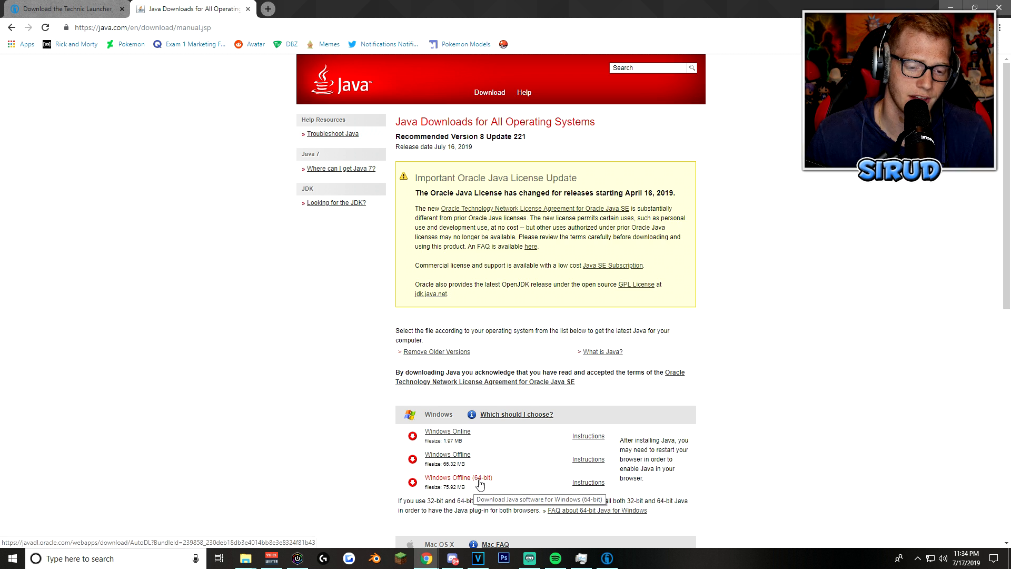
{"action": "mouse_move", "coordinate": [339, 450]}
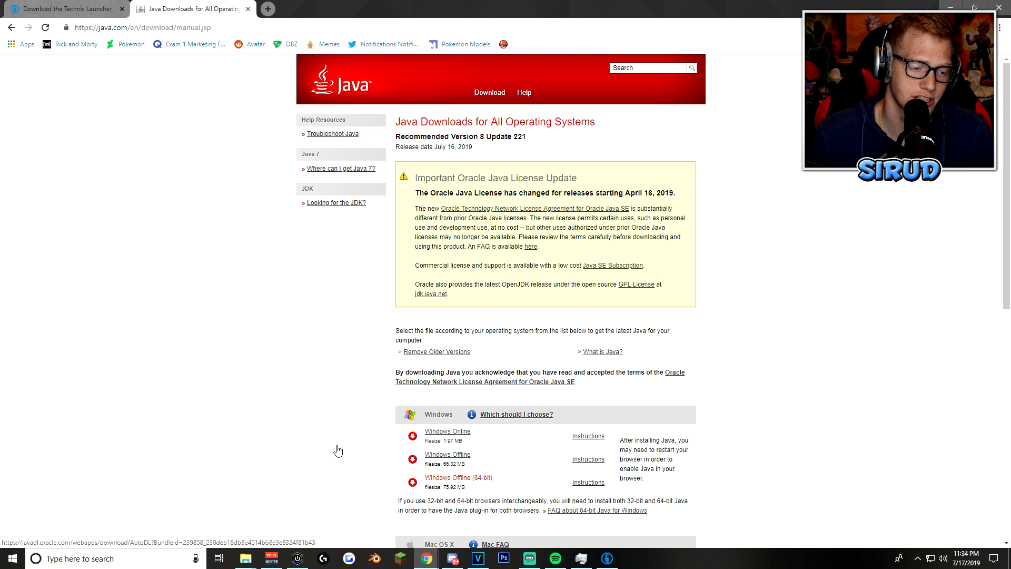
Step: Download the Windows Offline (64-bit) jre-8u221 installer and run it
{"action": "left_click", "coordinate": [457, 477]}
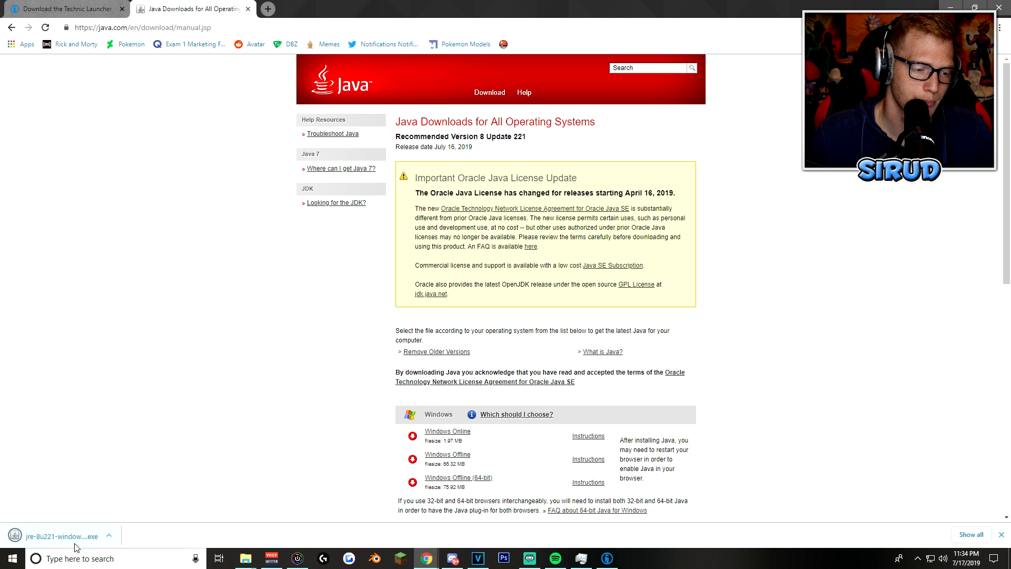
{"action": "left_click", "coordinate": [58, 536]}
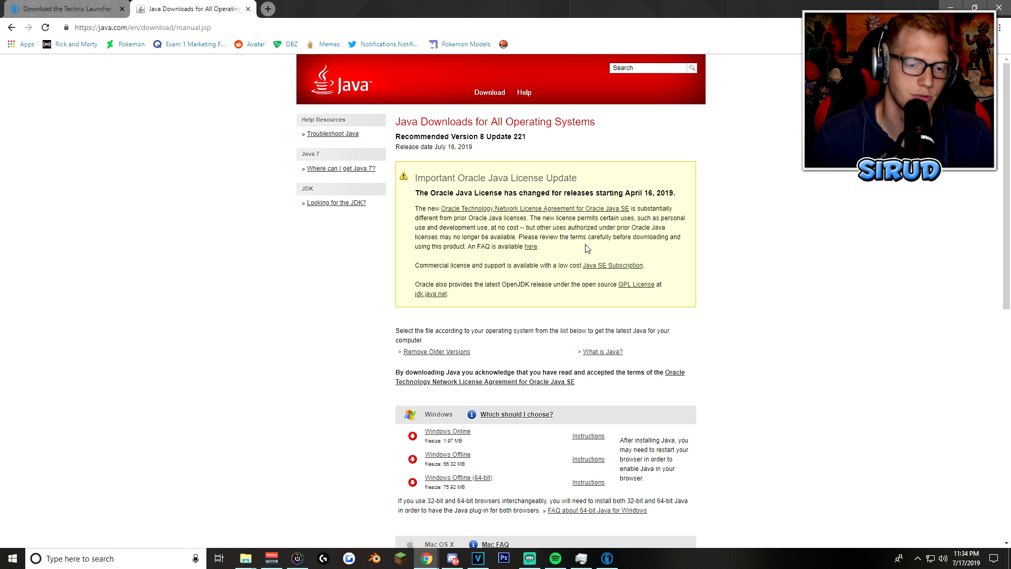
{"action": "mouse_move", "coordinate": [516, 21]}
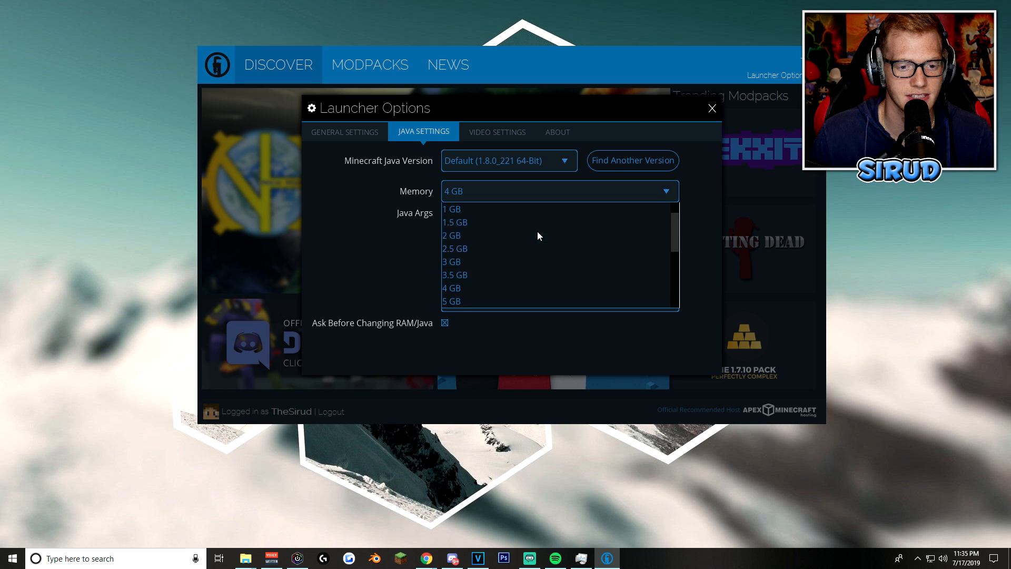
Step: Set the launcher's Memory dropdown to 4 GB after trying 1 GB and 3 GB
{"action": "left_click", "coordinate": [451, 209]}
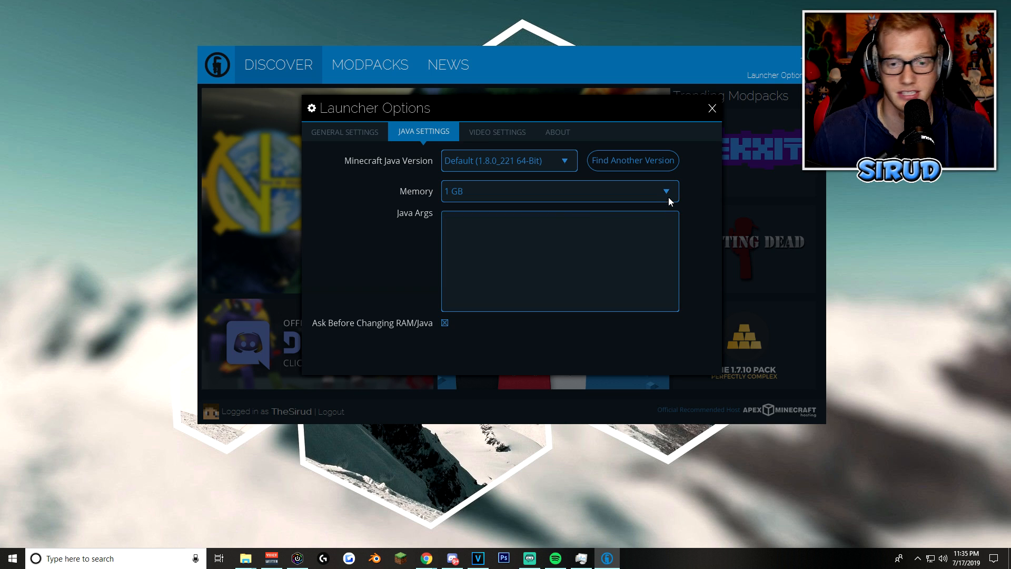
{"action": "left_click", "coordinate": [664, 191]}
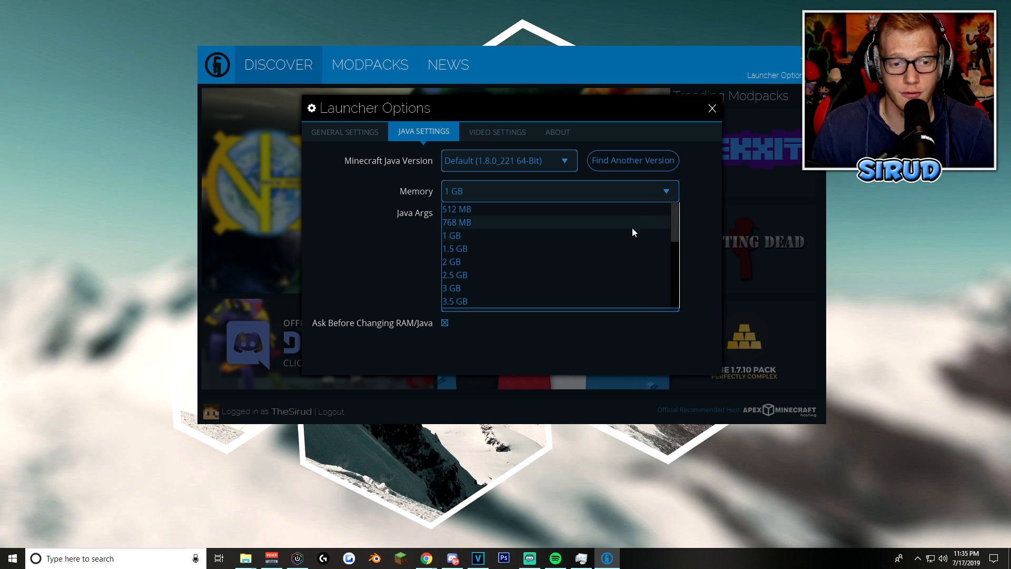
{"action": "mouse_move", "coordinate": [582, 248]}
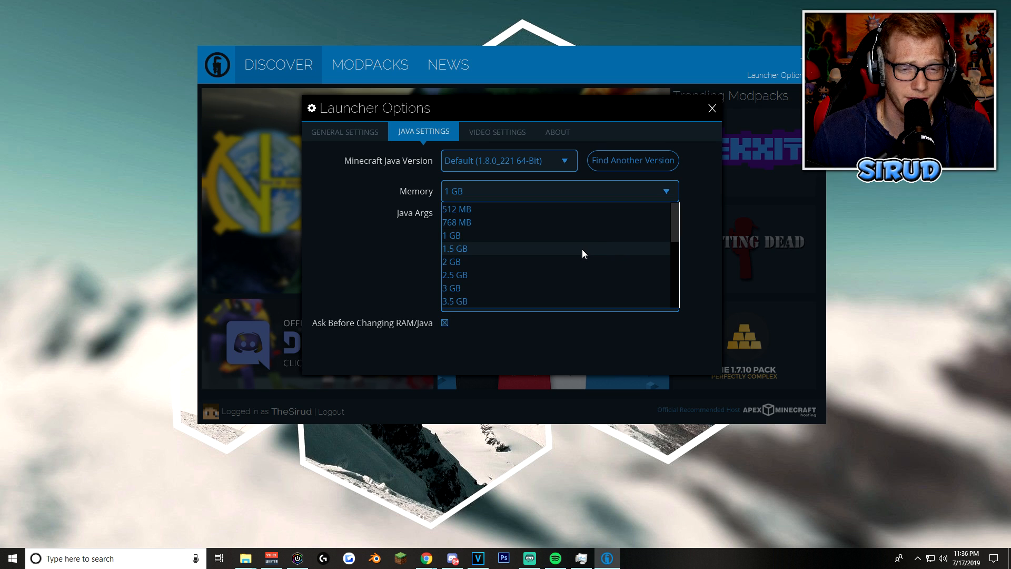
{"action": "mouse_move", "coordinate": [558, 262]}
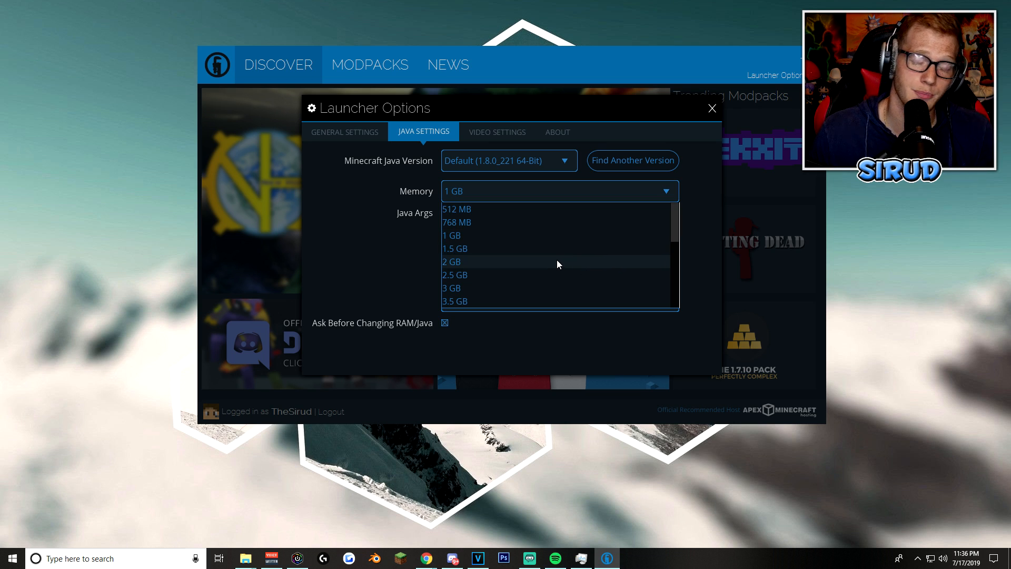
{"action": "left_click", "coordinate": [450, 261]}
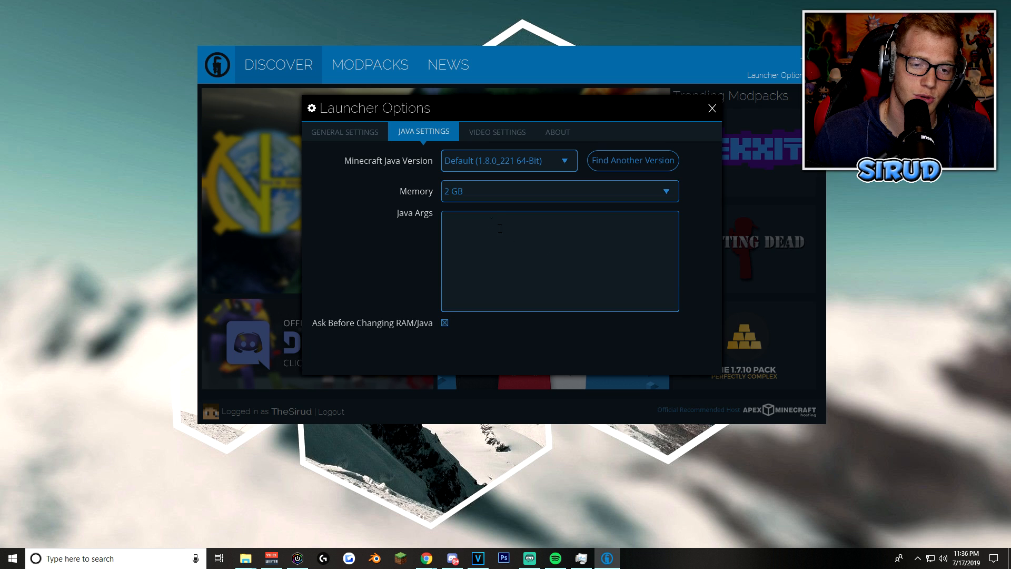
{"action": "mouse_move", "coordinate": [463, 205]}
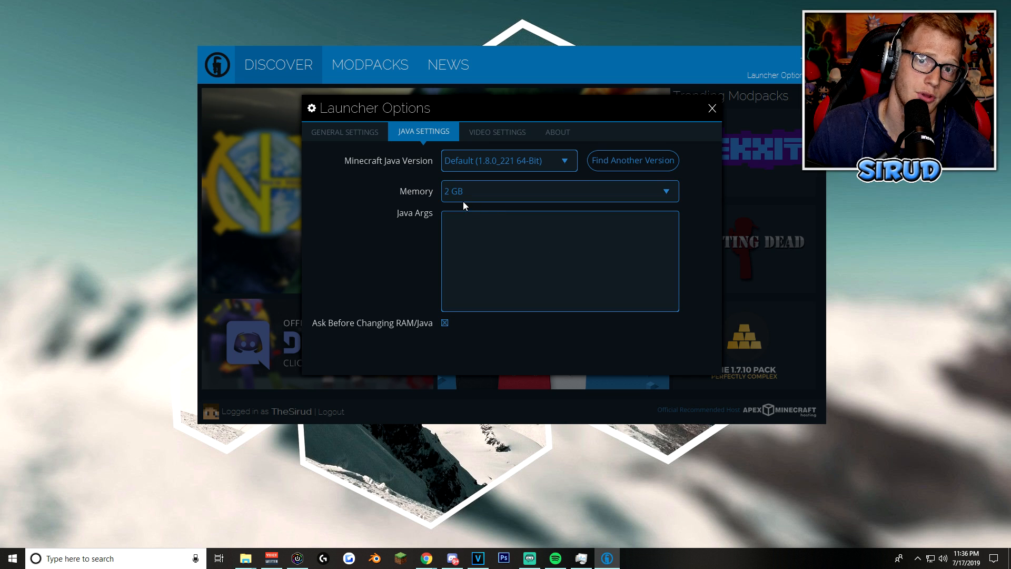
{"action": "left_click", "coordinate": [666, 191]}
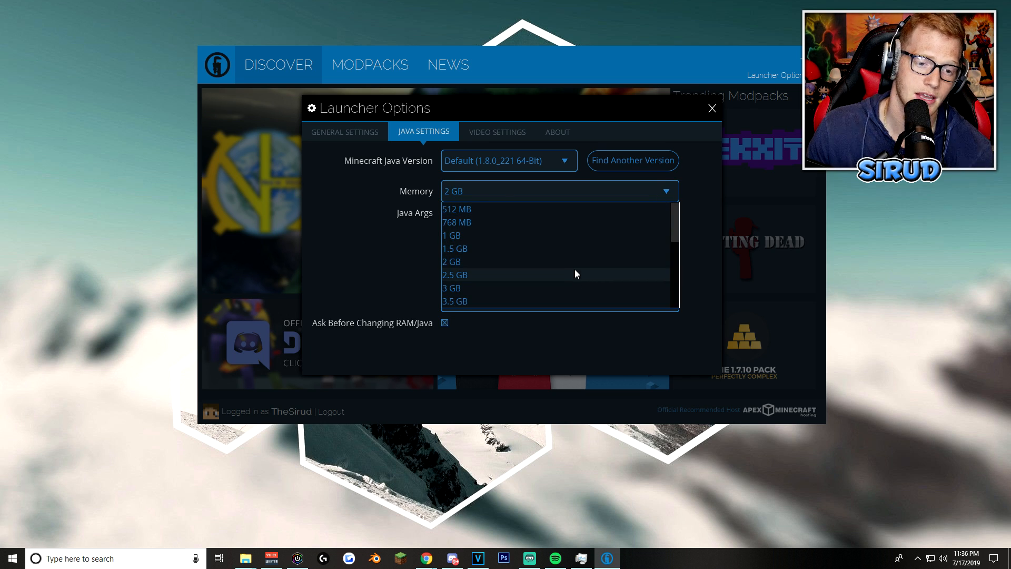
{"action": "mouse_move", "coordinate": [565, 284]}
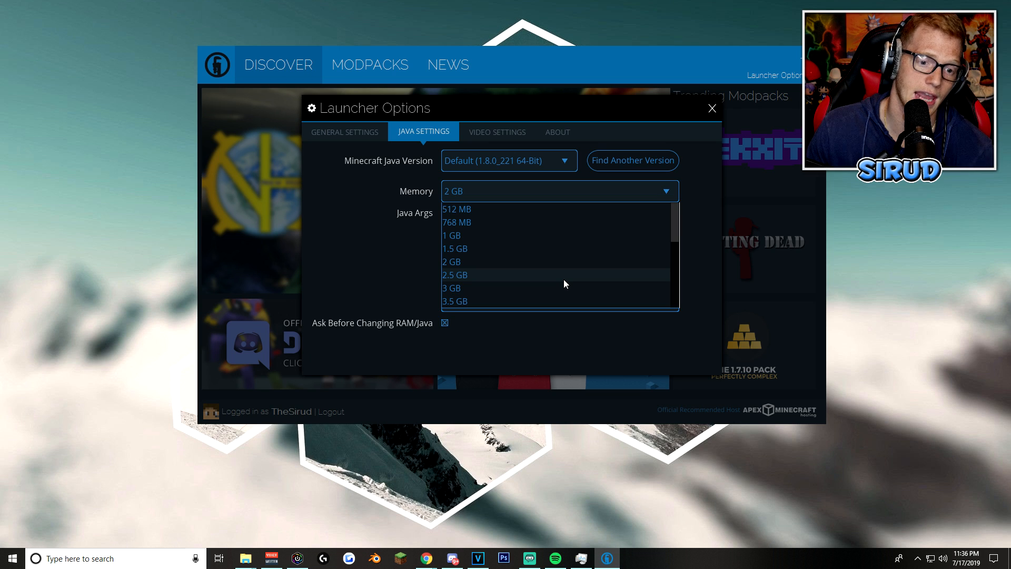
{"action": "left_click", "coordinate": [451, 288]}
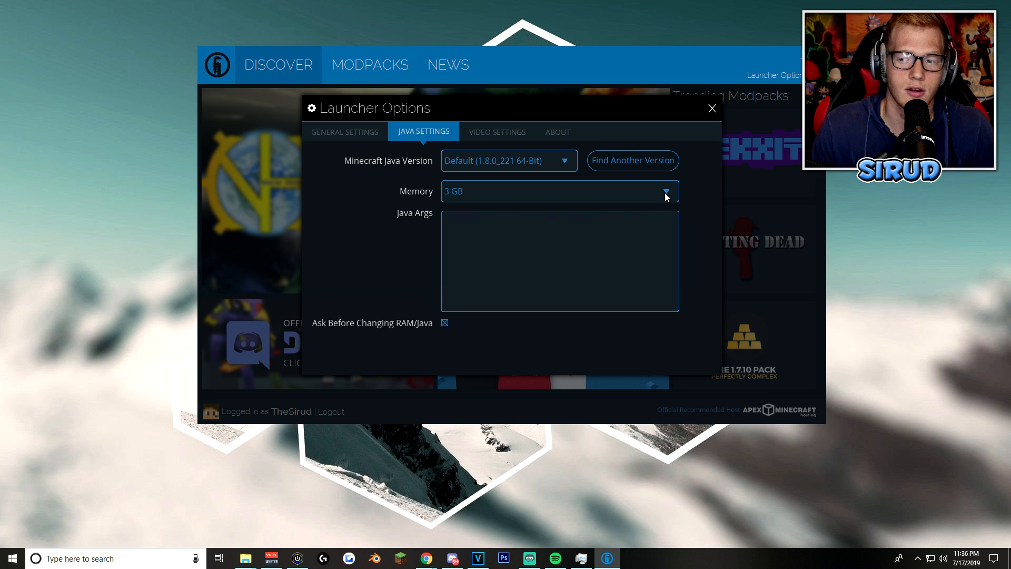
{"action": "left_click", "coordinate": [666, 191]}
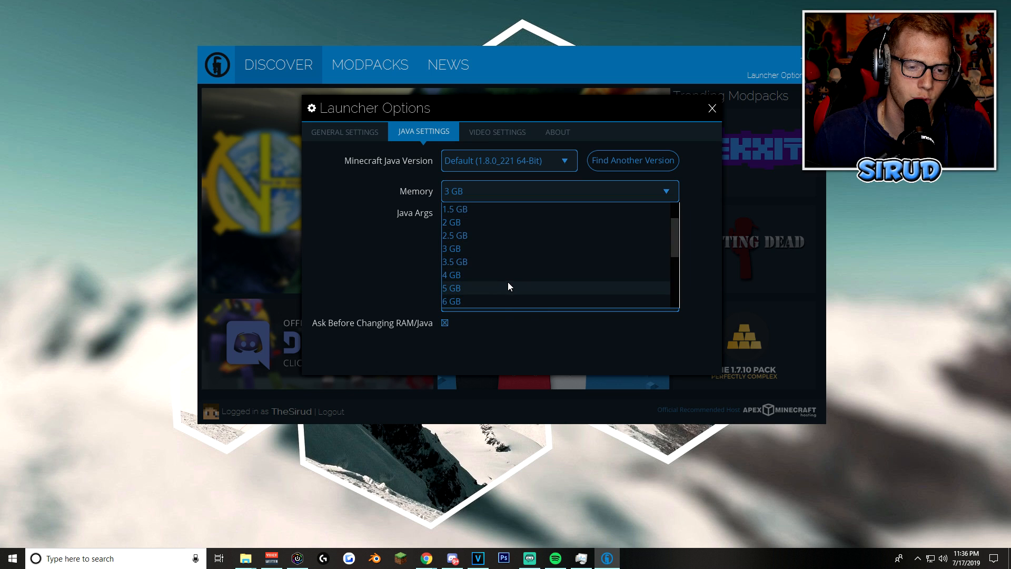
{"action": "mouse_move", "coordinate": [507, 275]}
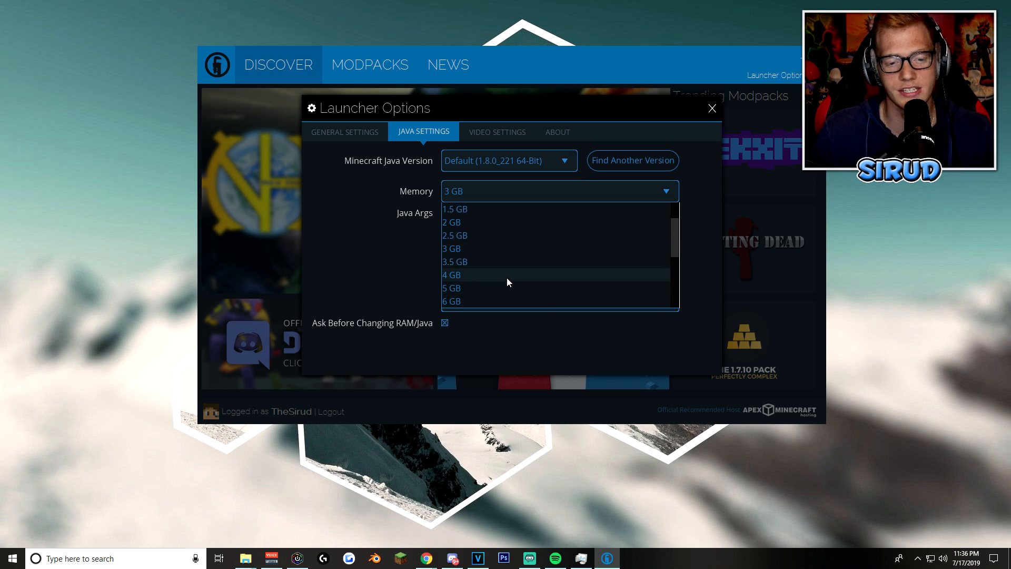
{"action": "mouse_move", "coordinate": [483, 248]}
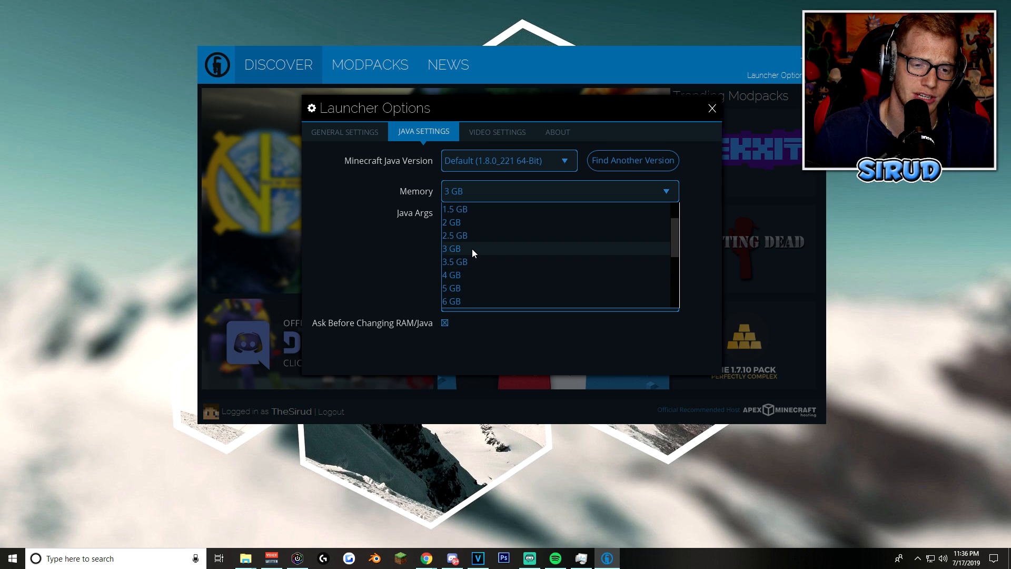
{"action": "left_click", "coordinate": [452, 274]}
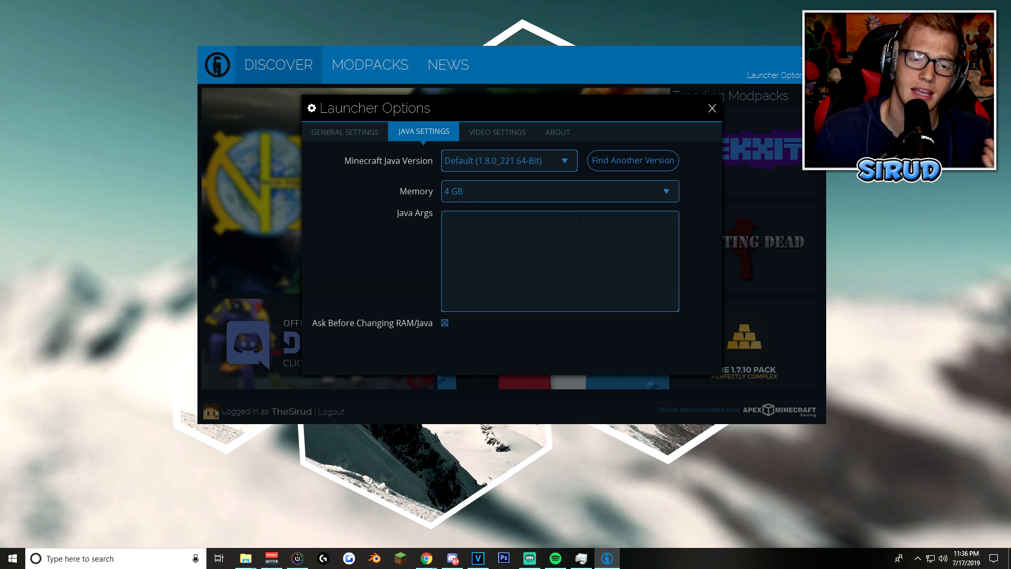
{"action": "mouse_move", "coordinate": [689, 209]}
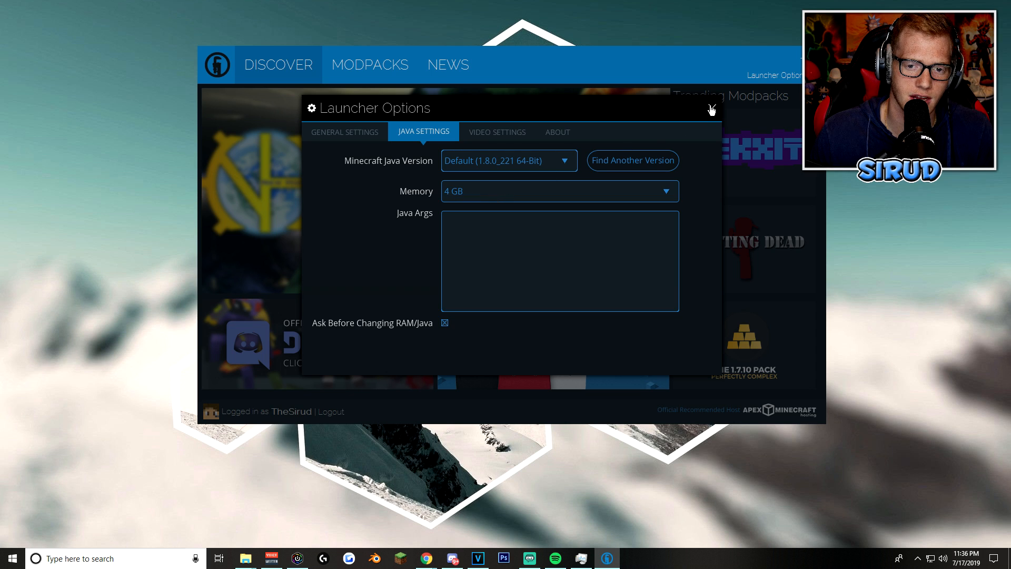
Step: Close Launcher Options and search the modpacks for 'apex pixelmon'
{"action": "left_click", "coordinate": [708, 109]}
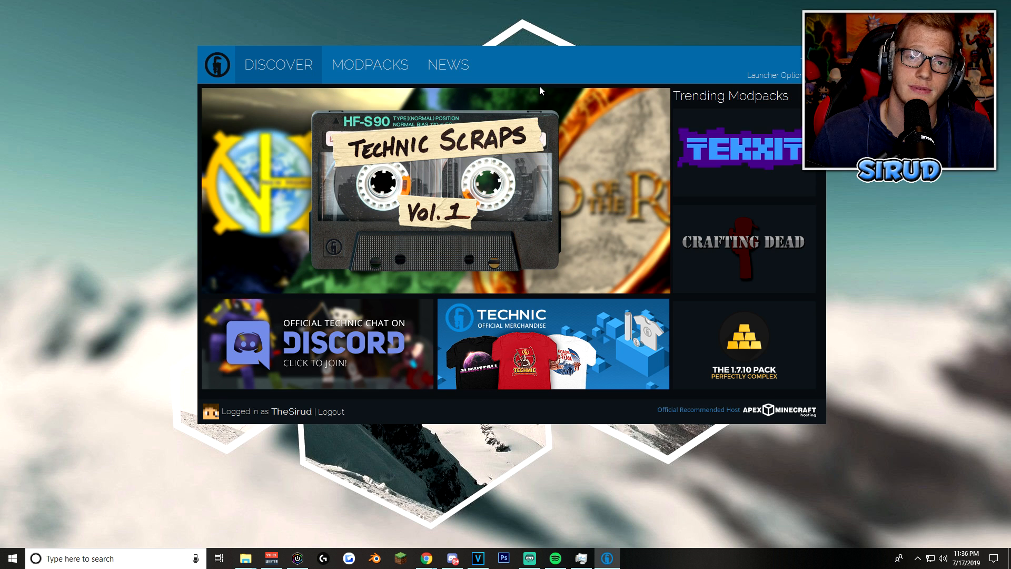
{"action": "mouse_move", "coordinate": [565, 71]}
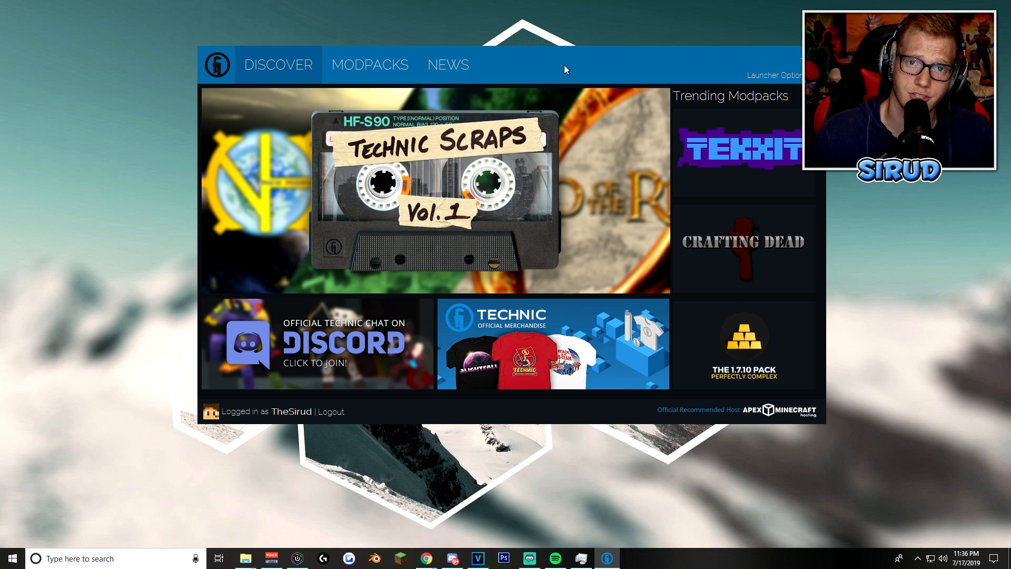
{"action": "left_click", "coordinate": [369, 64]}
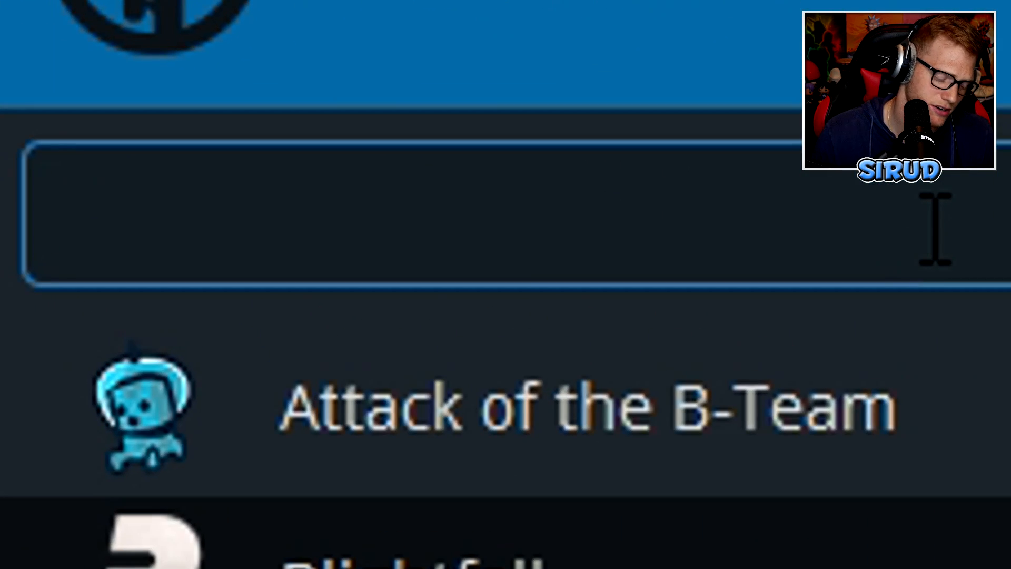
{"action": "type", "text": "apex pixelmon"}
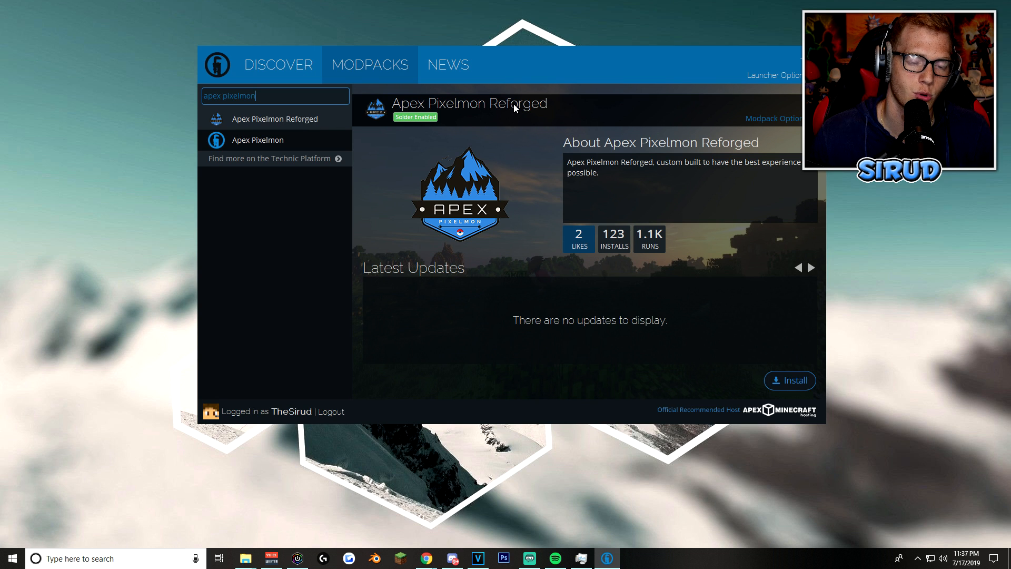
{"action": "mouse_move", "coordinate": [790, 380]}
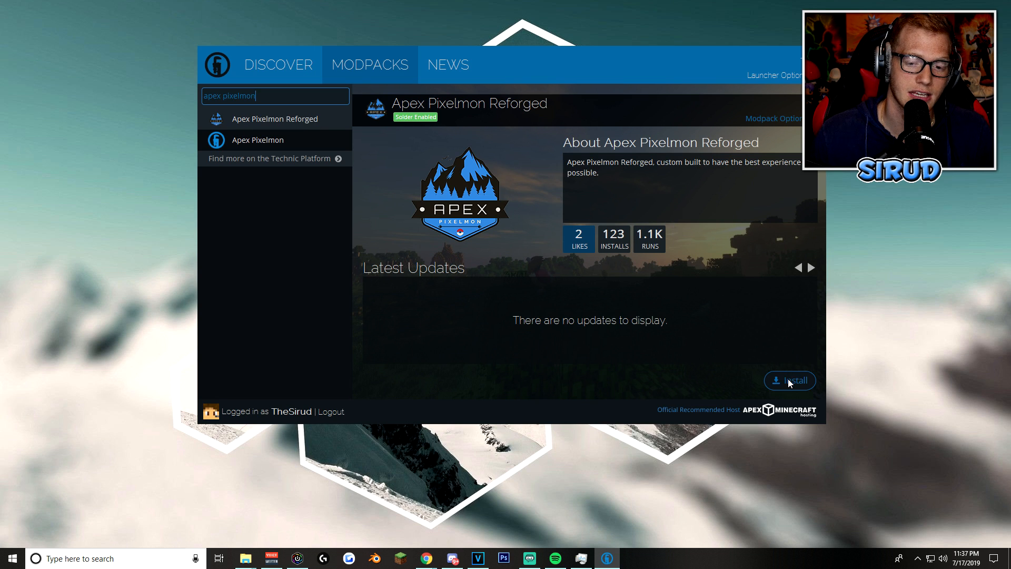
Step: Install Apex Pixelmon Reforged version 1.0.1 from its modpack page
{"action": "left_click", "coordinate": [789, 380]}
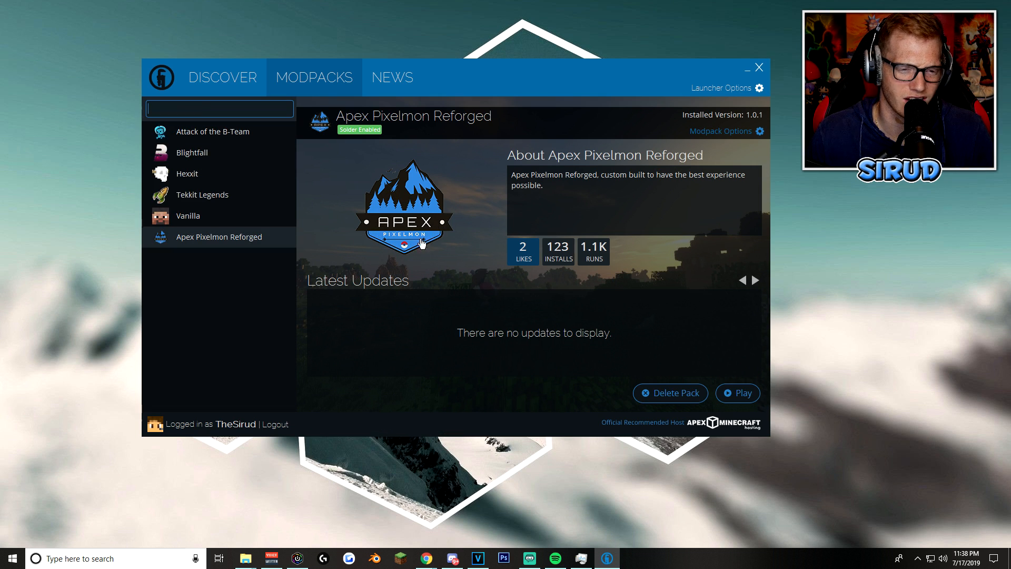
{"action": "mouse_move", "coordinate": [448, 253]}
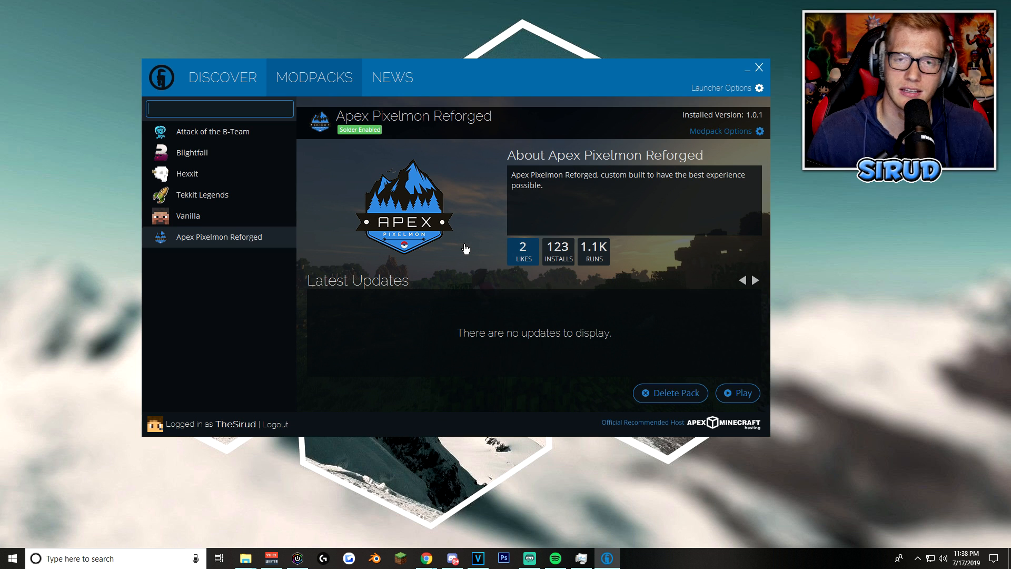
{"action": "mouse_move", "coordinate": [447, 256]}
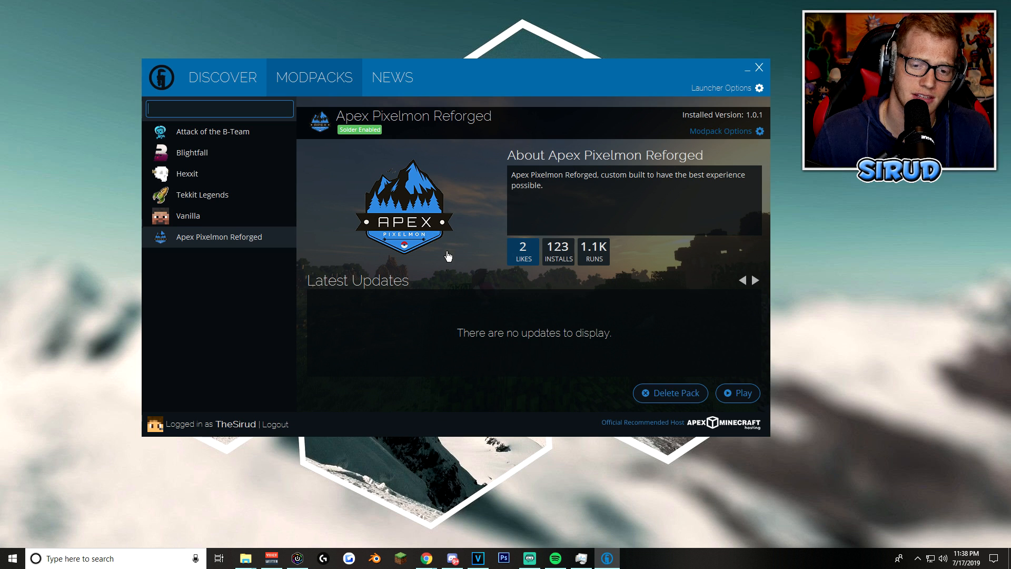
{"action": "mouse_move", "coordinate": [663, 287]}
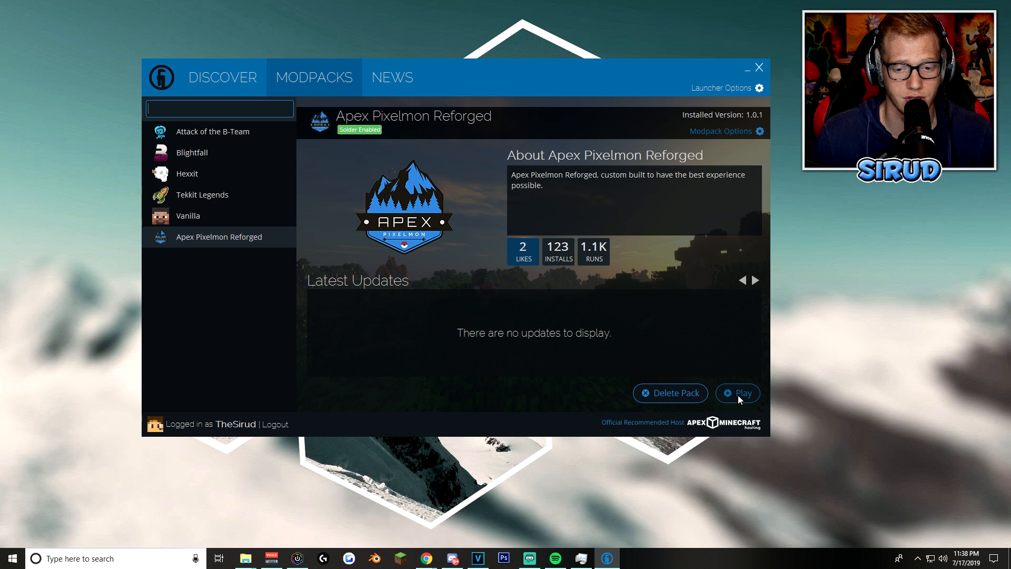
Step: Play Apex Pixelmon Reforged to load Minecraft 1.12.2 with Forge to the title menu
{"action": "left_click", "coordinate": [737, 393]}
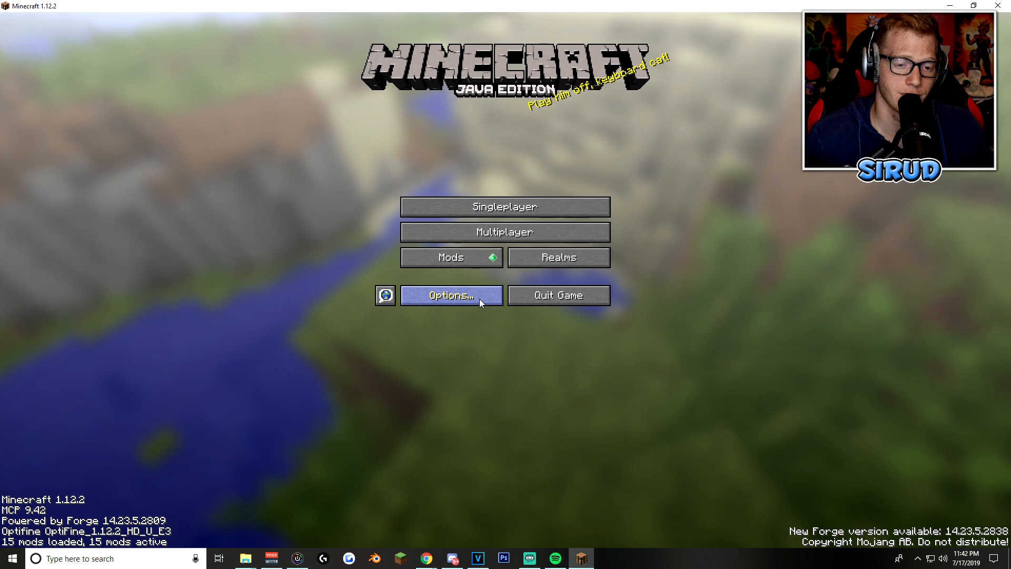
{"action": "left_click", "coordinate": [450, 296]}
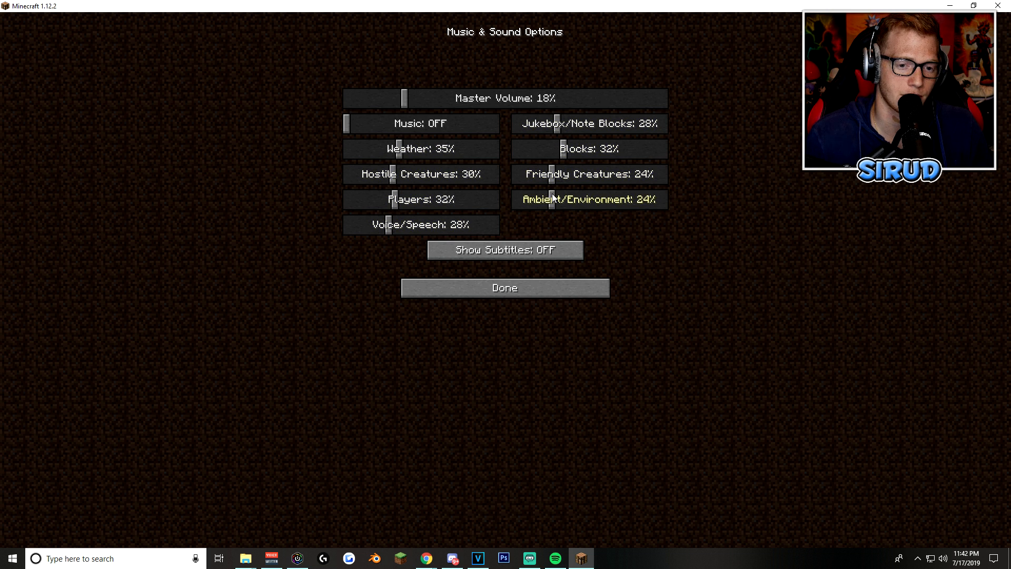
{"action": "left_click", "coordinate": [505, 288]}
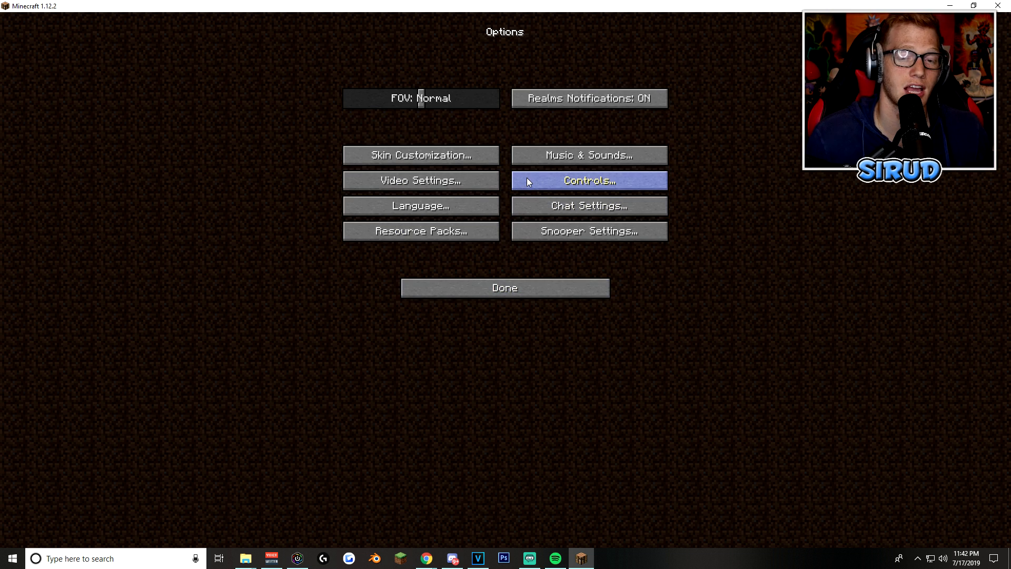
{"action": "left_click", "coordinate": [587, 180]}
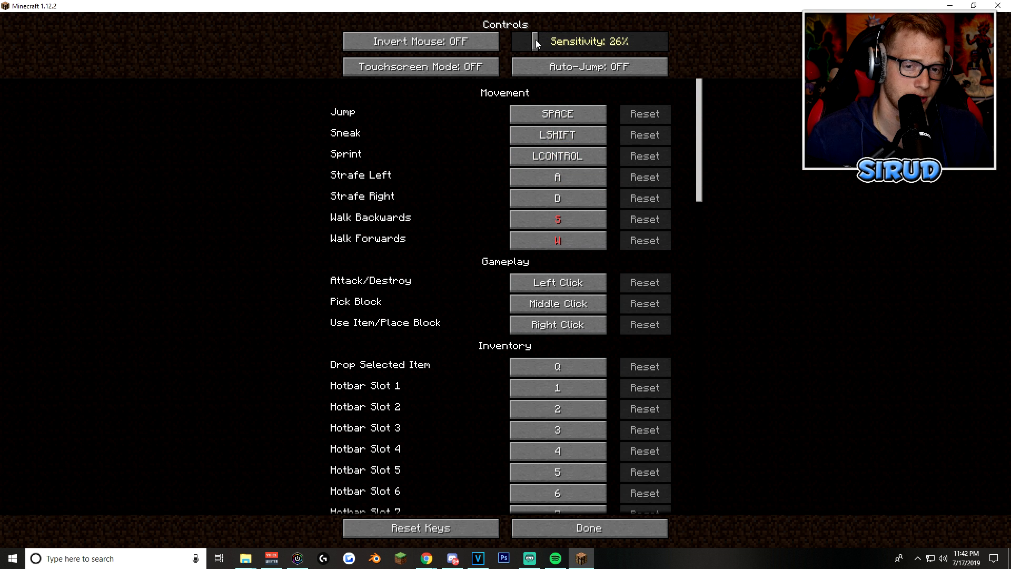
{"action": "left_click", "coordinate": [587, 527]}
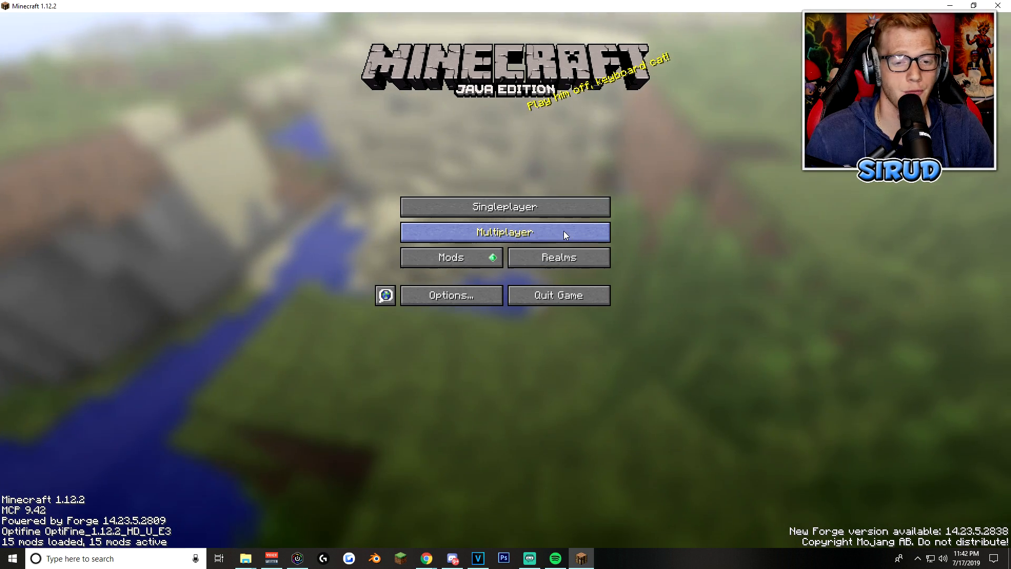
Step: Open Multiplayer from the title screen to list PokeSmash and other Pixelmon servers
{"action": "left_click", "coordinate": [505, 232]}
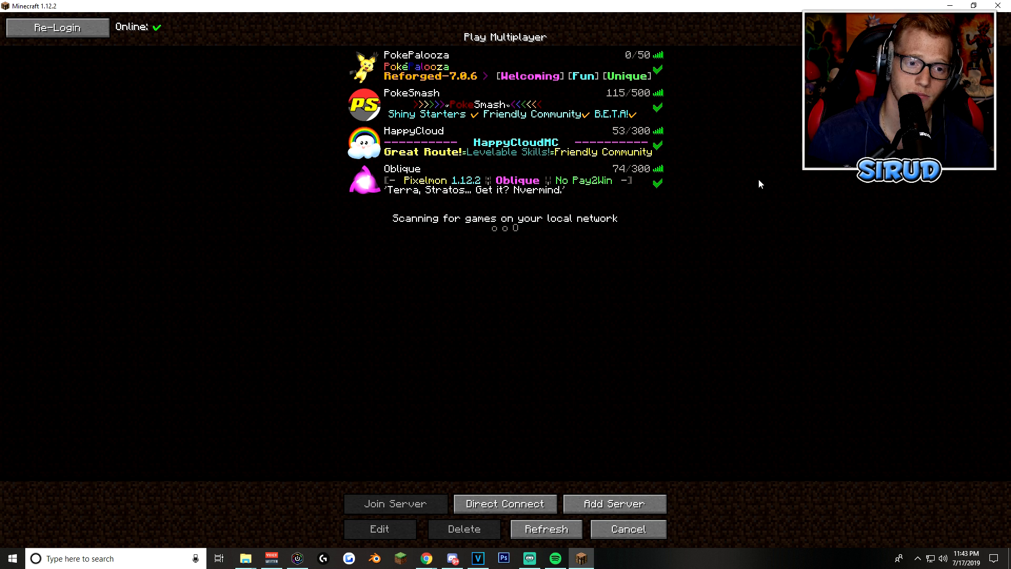
Step: Join the PokeSmash server from the Minecraft server list
{"action": "left_click", "coordinate": [503, 105]}
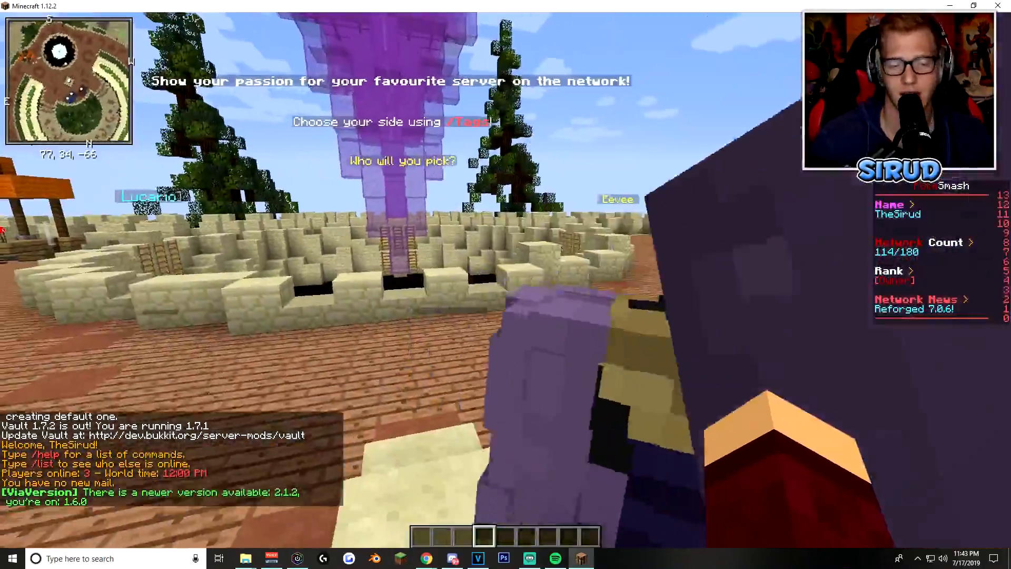
{"action": "mouse_move", "coordinate": [506, 279]}
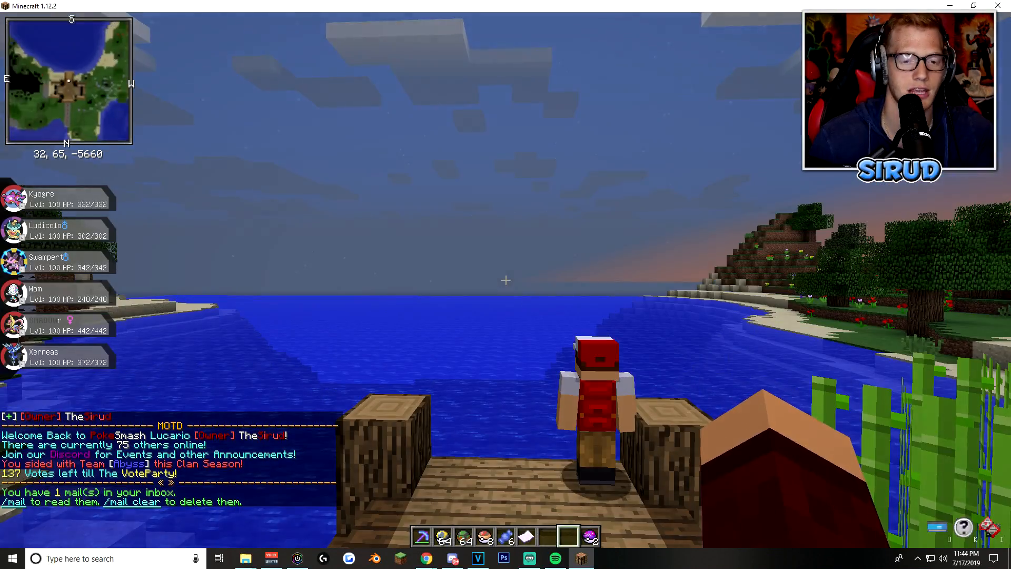
{"action": "mouse_move", "coordinate": [505, 279]}
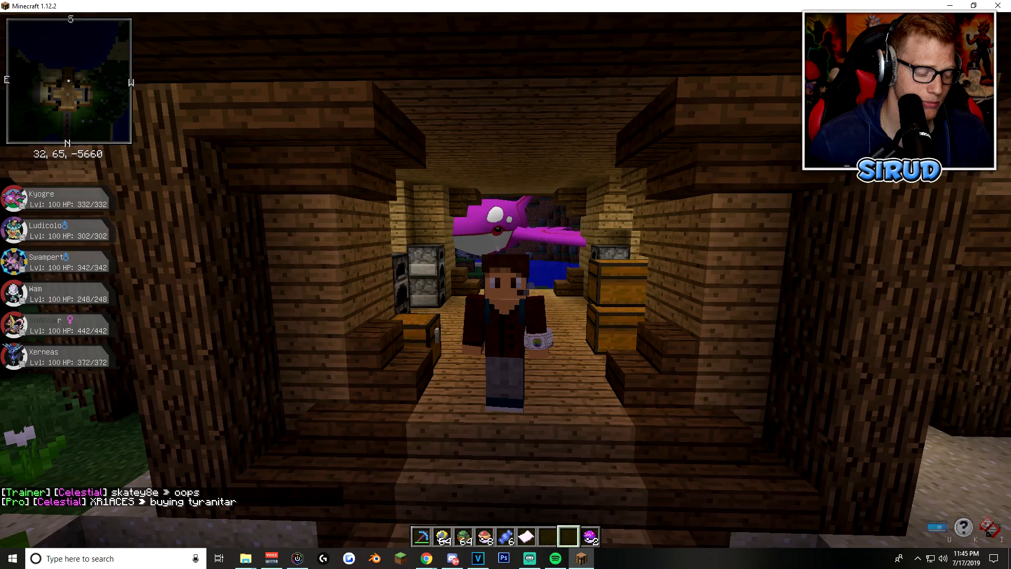
Step: Walk forward with W from the dock into the lakeside wooden house
{"action": "key", "text": "w"}
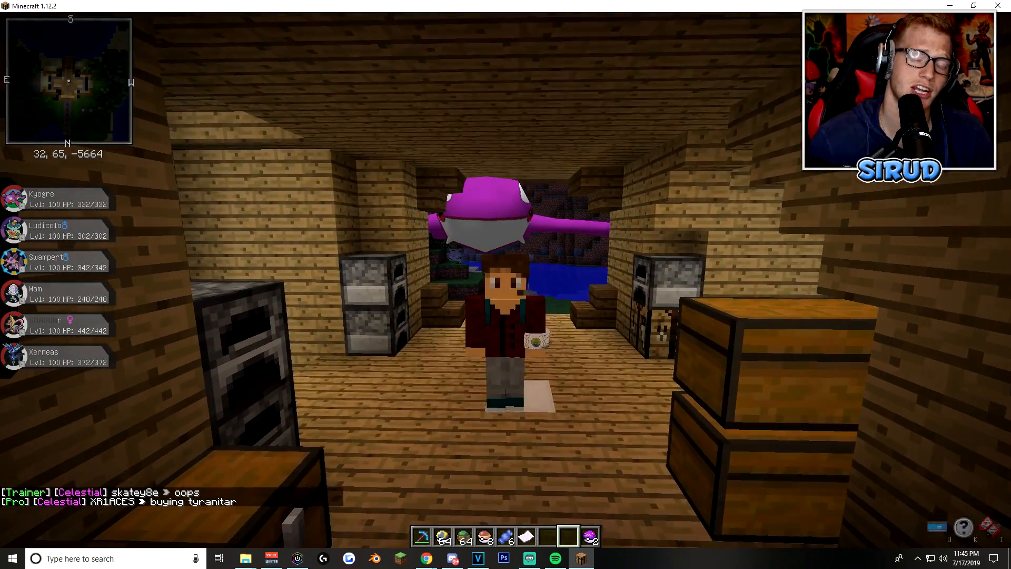